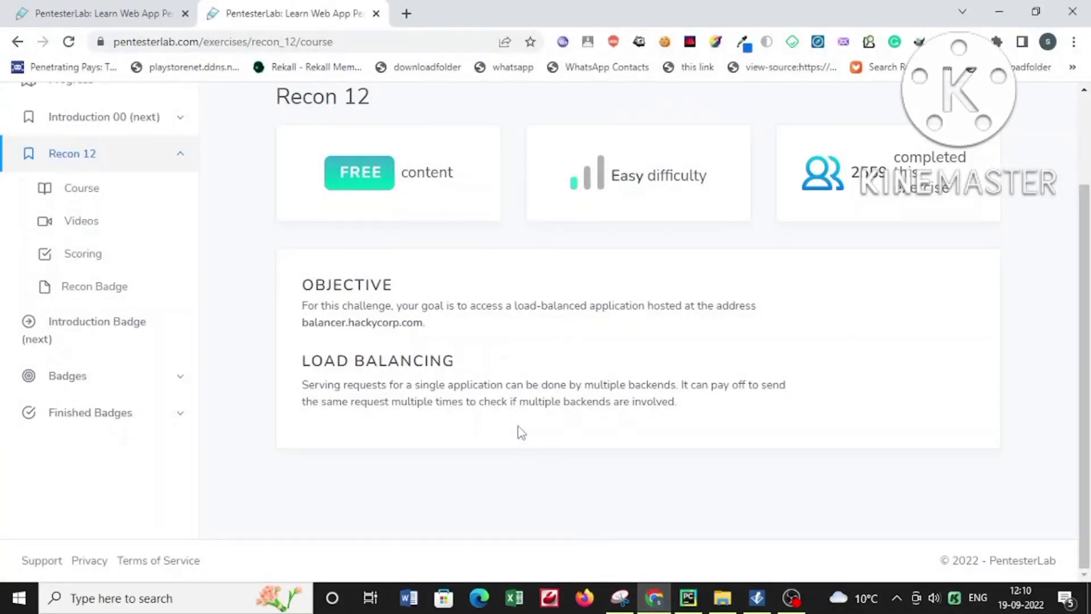
{"action": "mouse_move", "coordinate": [305, 312]}
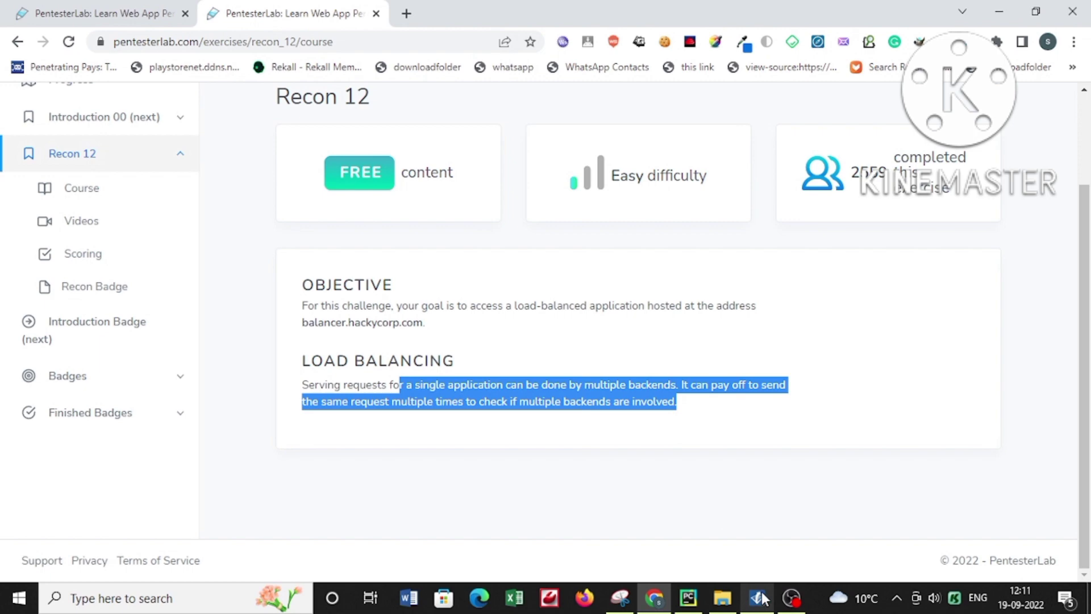
Adjust the first GET /profile.png label on the ETag diagram and deselect it.
{"action": "left_click", "coordinate": [757, 598]}
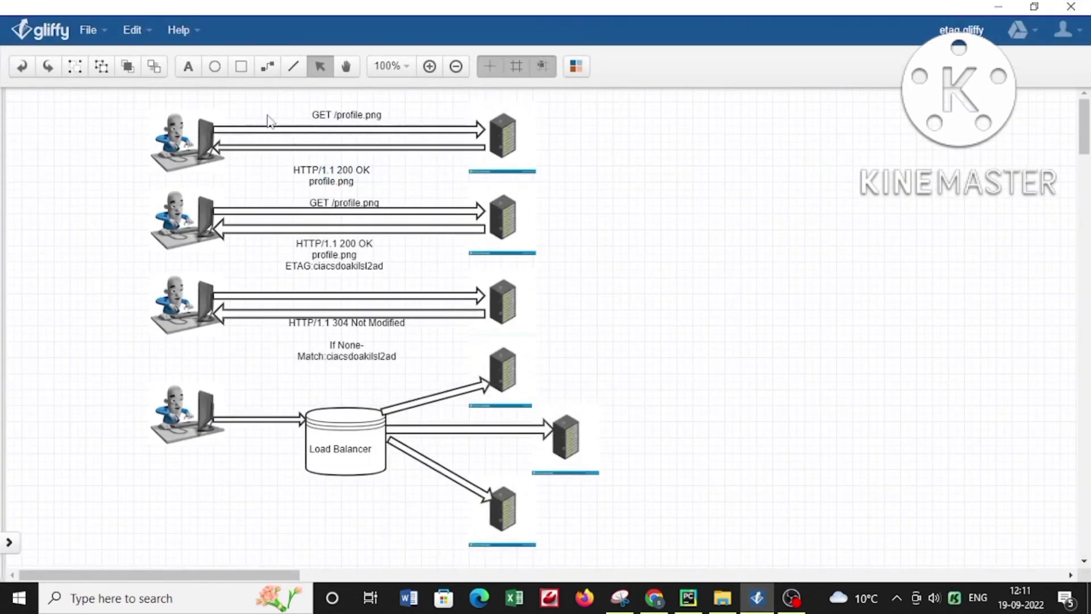
{"action": "mouse_move", "coordinate": [308, 119]}
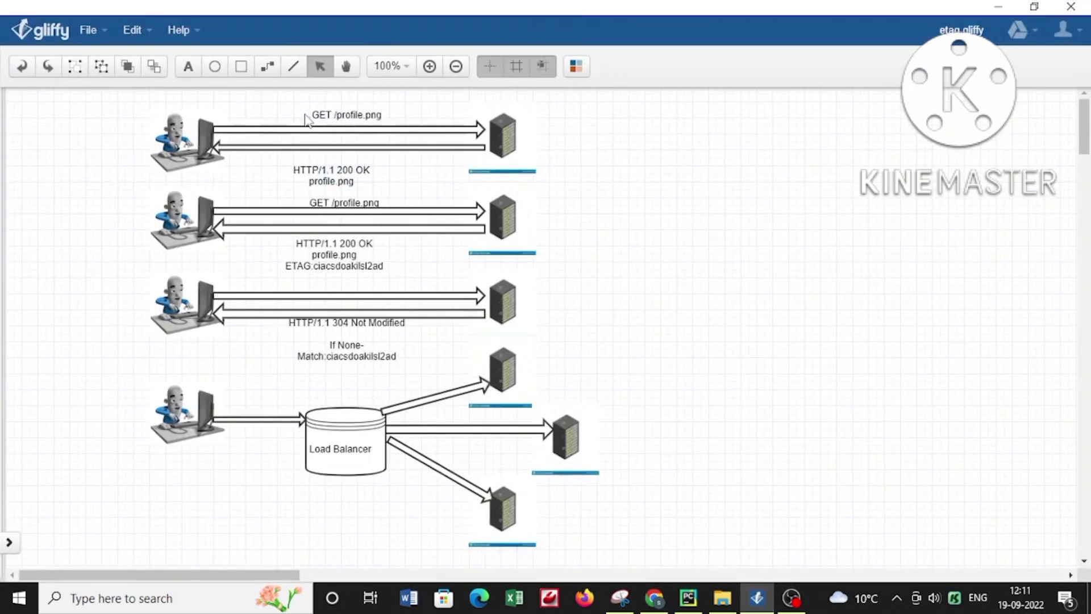
{"action": "left_click", "coordinate": [346, 115]}
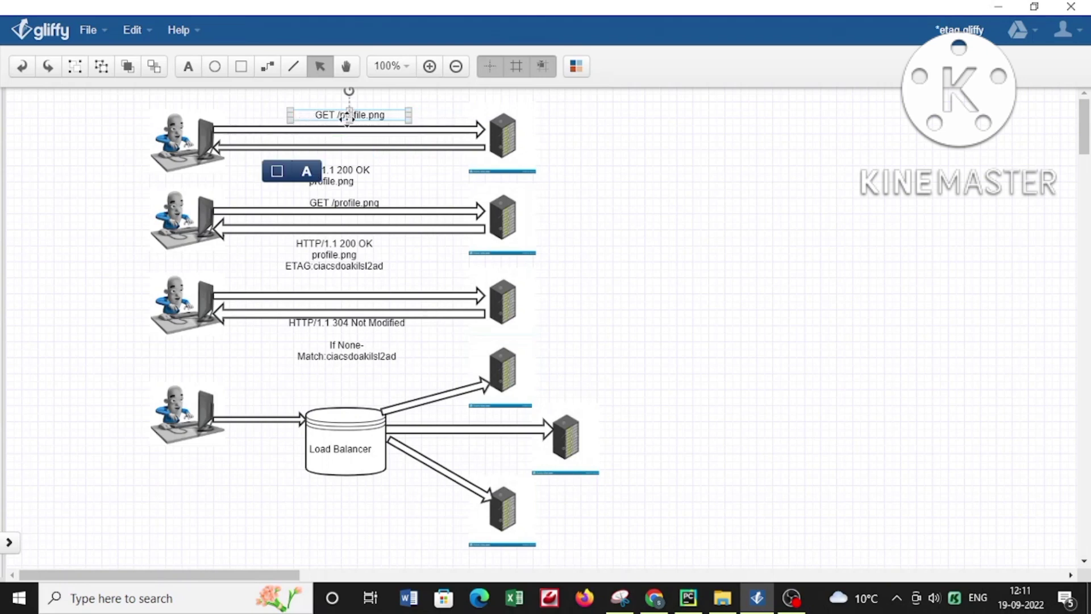
{"action": "left_click", "coordinate": [409, 124]}
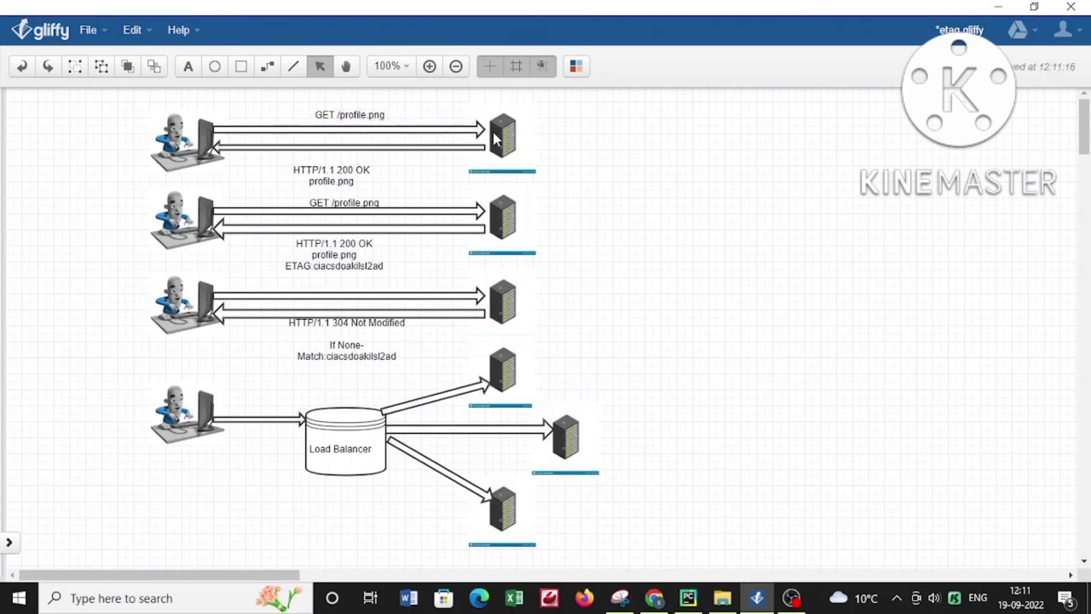
{"action": "mouse_move", "coordinate": [251, 163]}
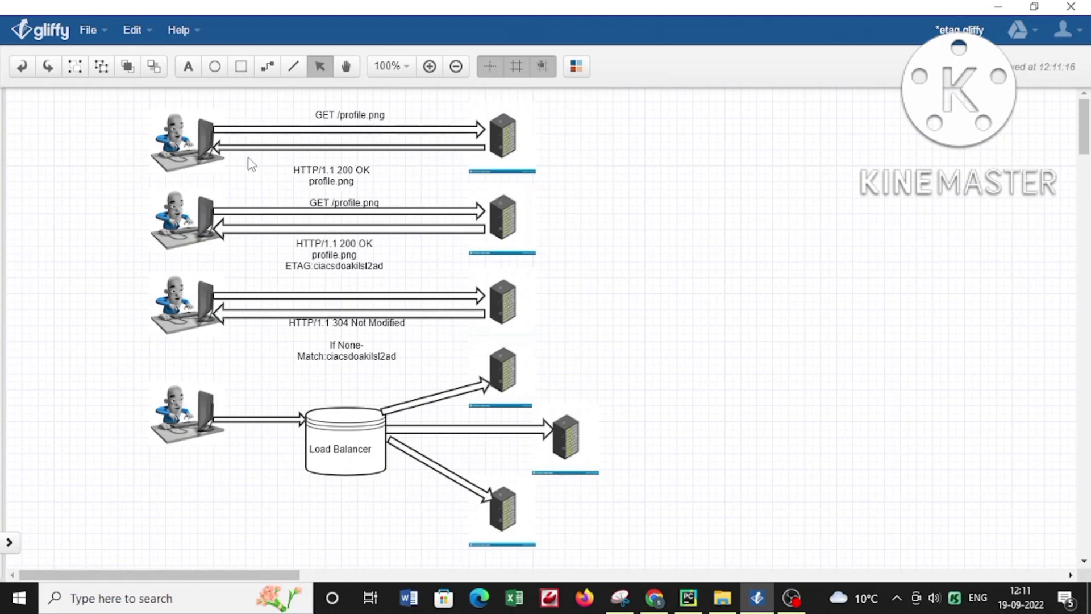
{"action": "mouse_move", "coordinate": [223, 216]}
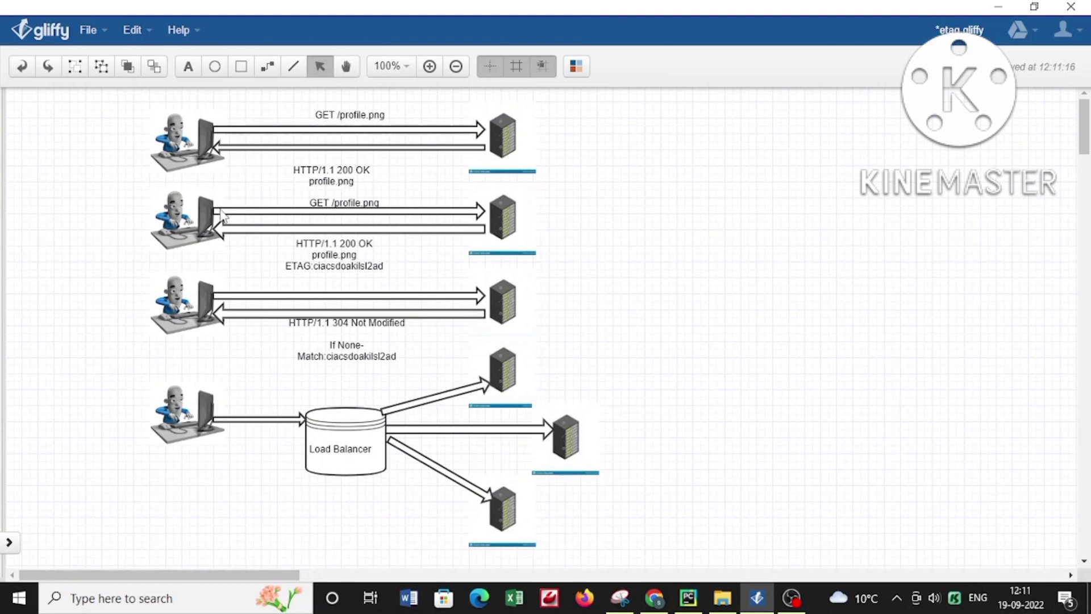
{"action": "mouse_move", "coordinate": [394, 275]}
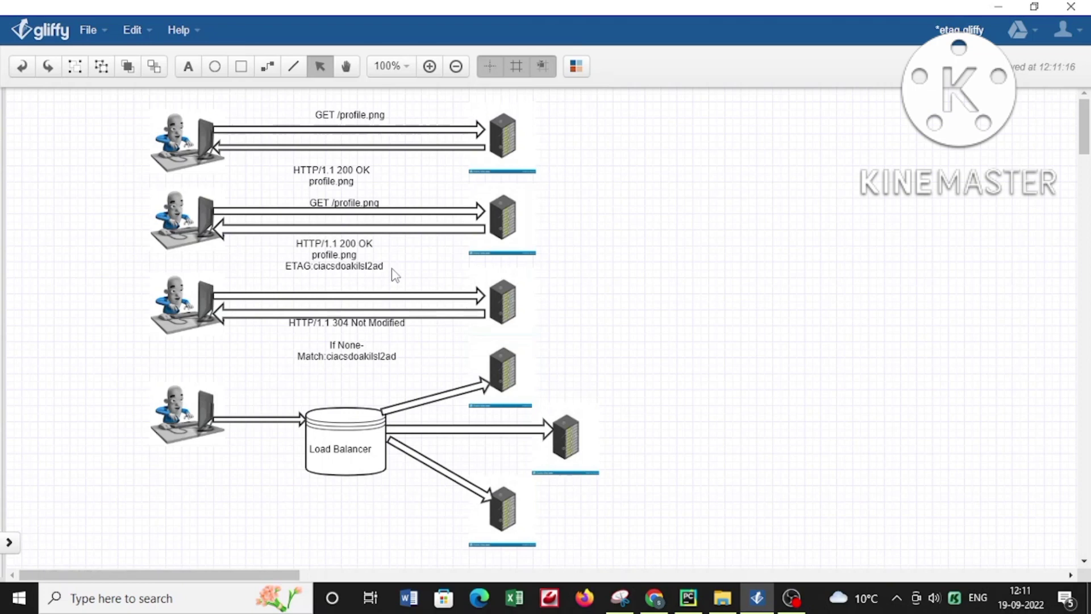
{"action": "mouse_move", "coordinate": [282, 274]}
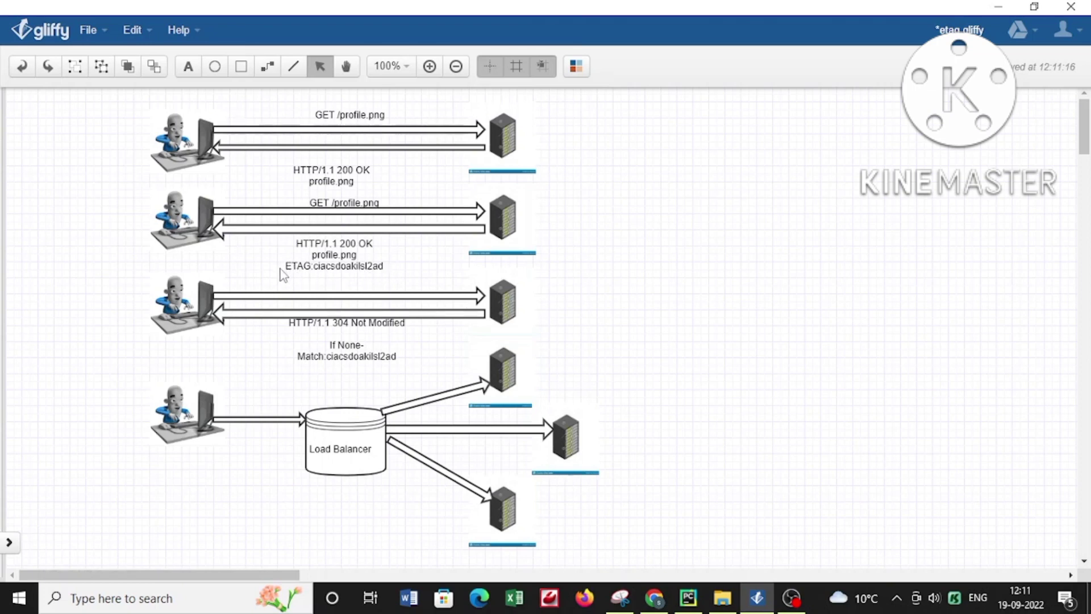
{"action": "mouse_move", "coordinate": [224, 308]}
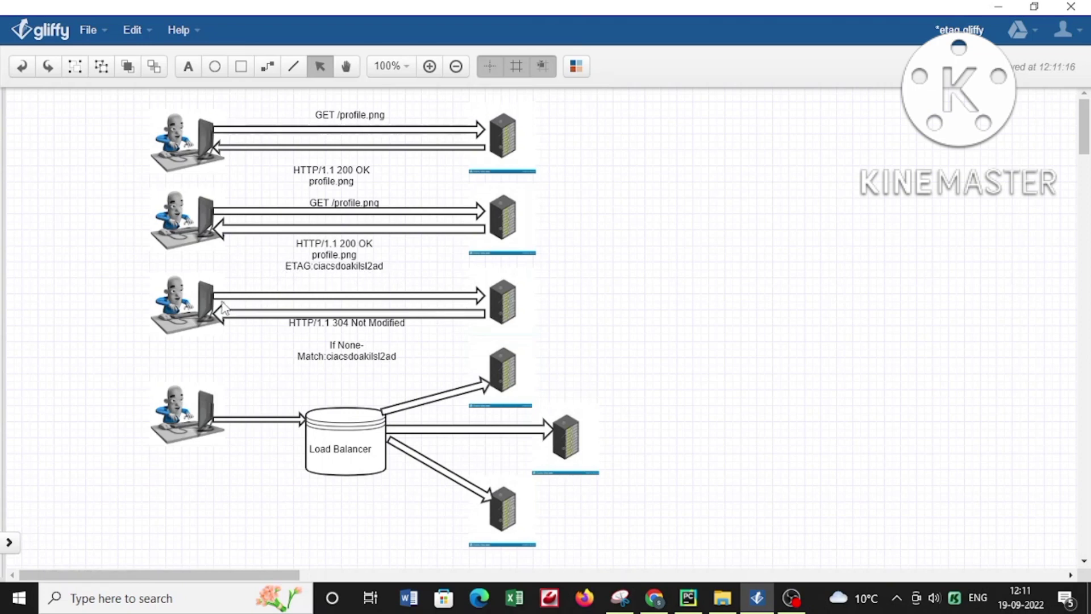
{"action": "mouse_move", "coordinate": [494, 308]}
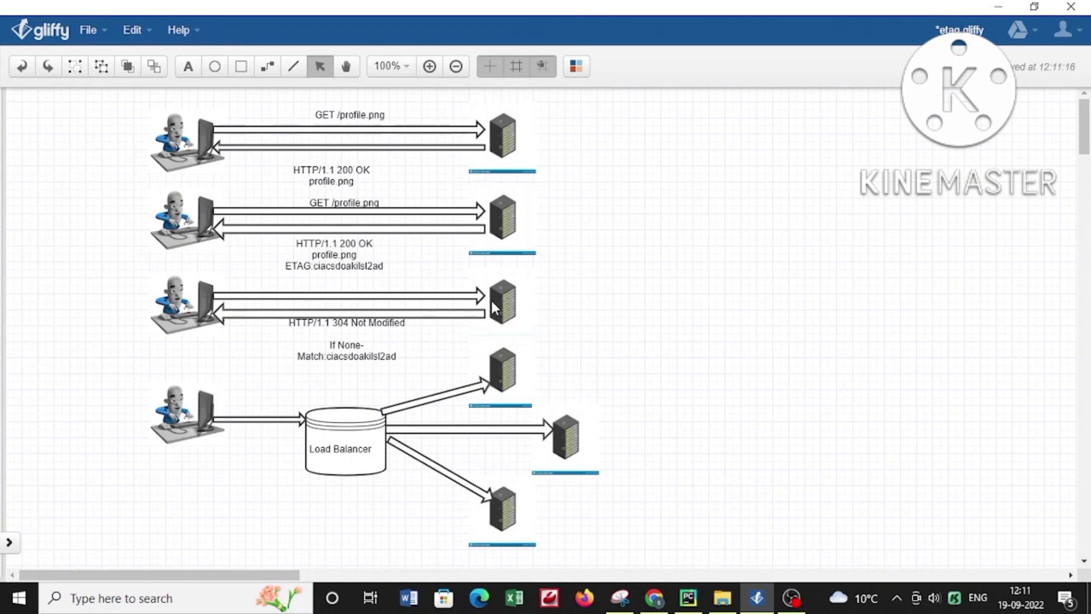
{"action": "mouse_move", "coordinate": [339, 326]}
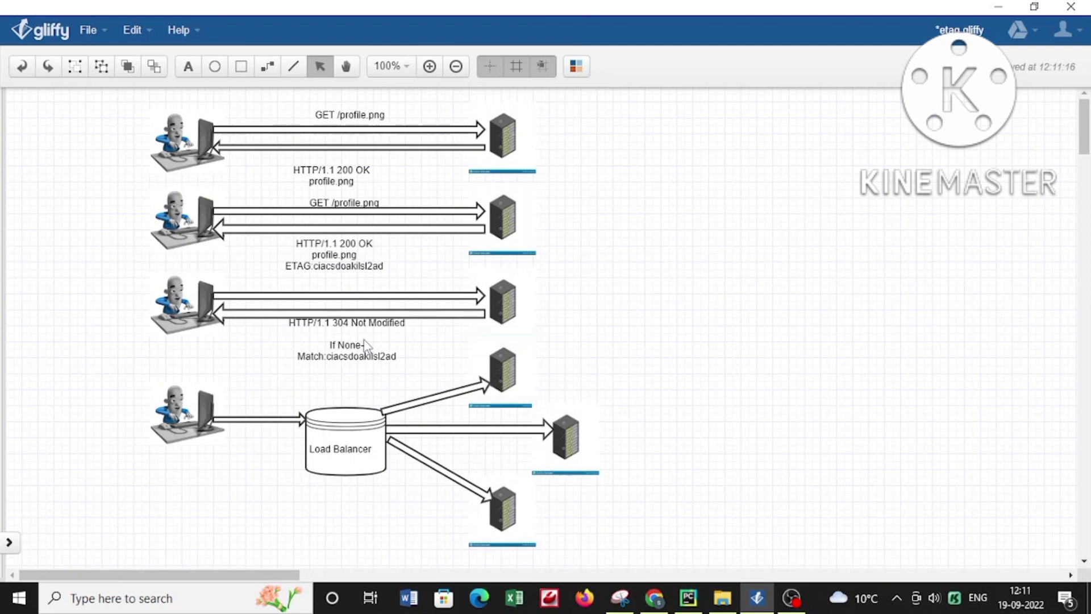
{"action": "mouse_move", "coordinate": [527, 296]}
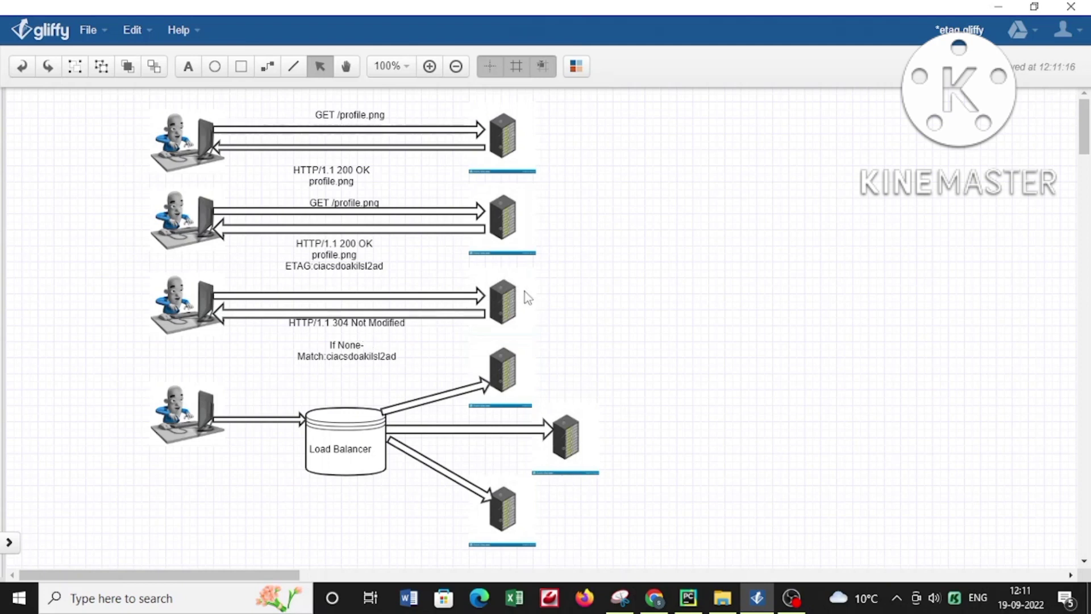
{"action": "mouse_move", "coordinate": [533, 328]}
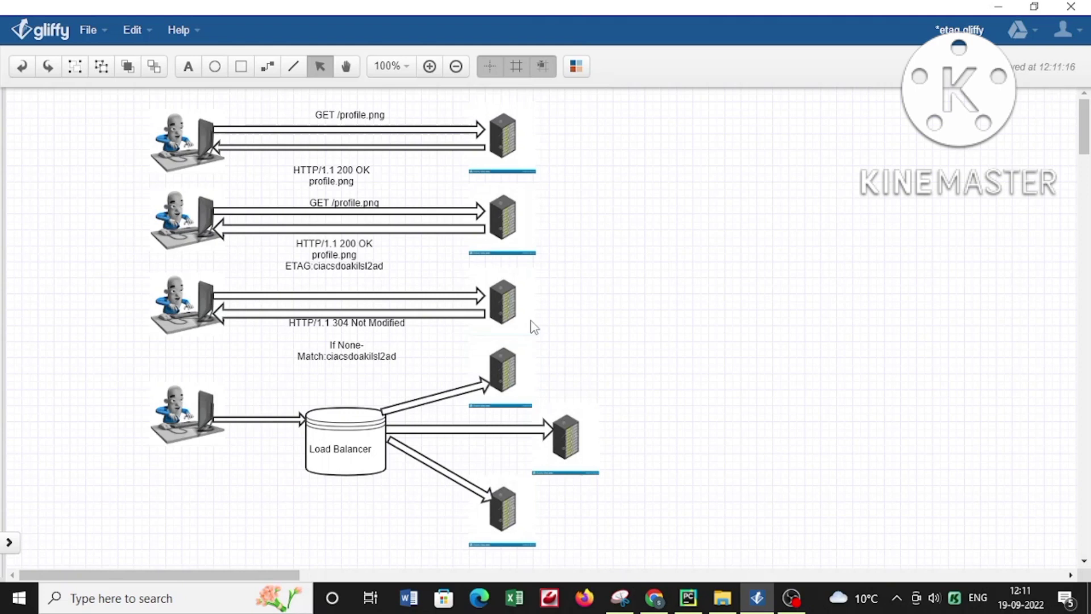
{"action": "mouse_move", "coordinate": [240, 421]}
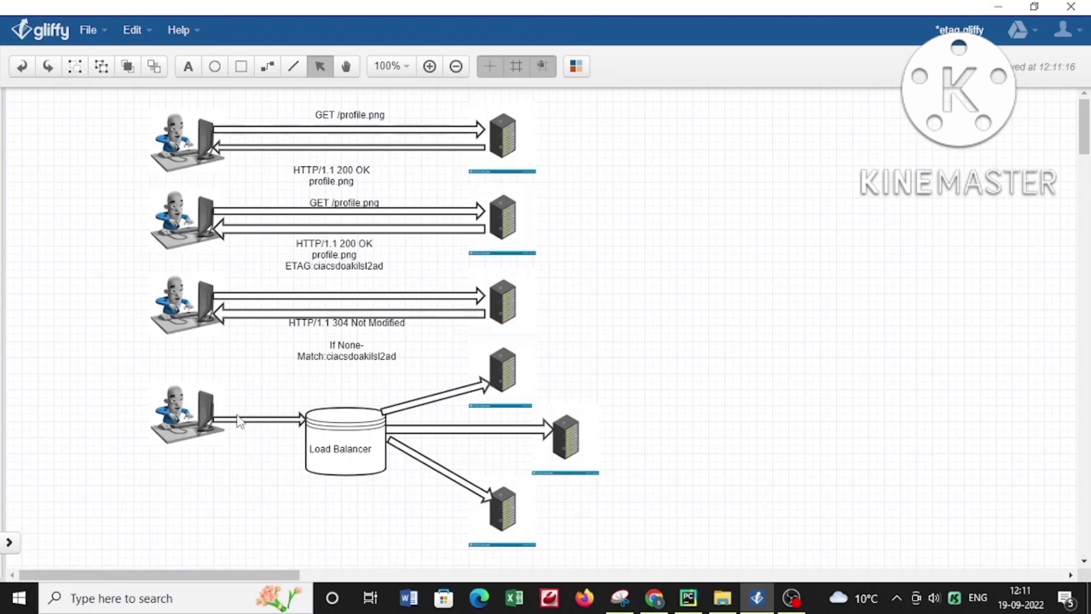
{"action": "mouse_move", "coordinate": [289, 429]}
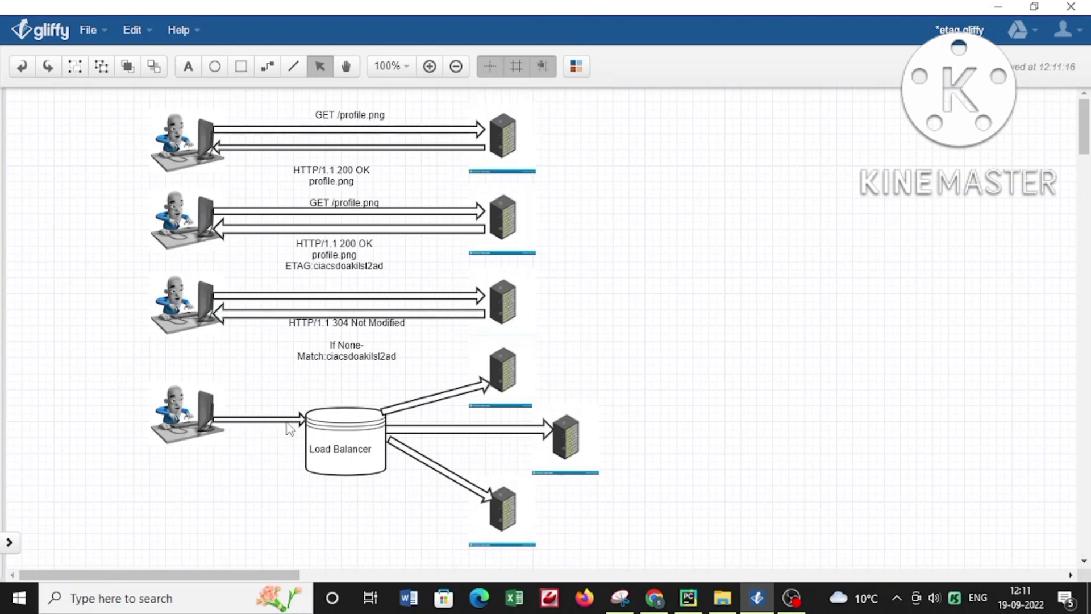
{"action": "mouse_move", "coordinate": [300, 428]}
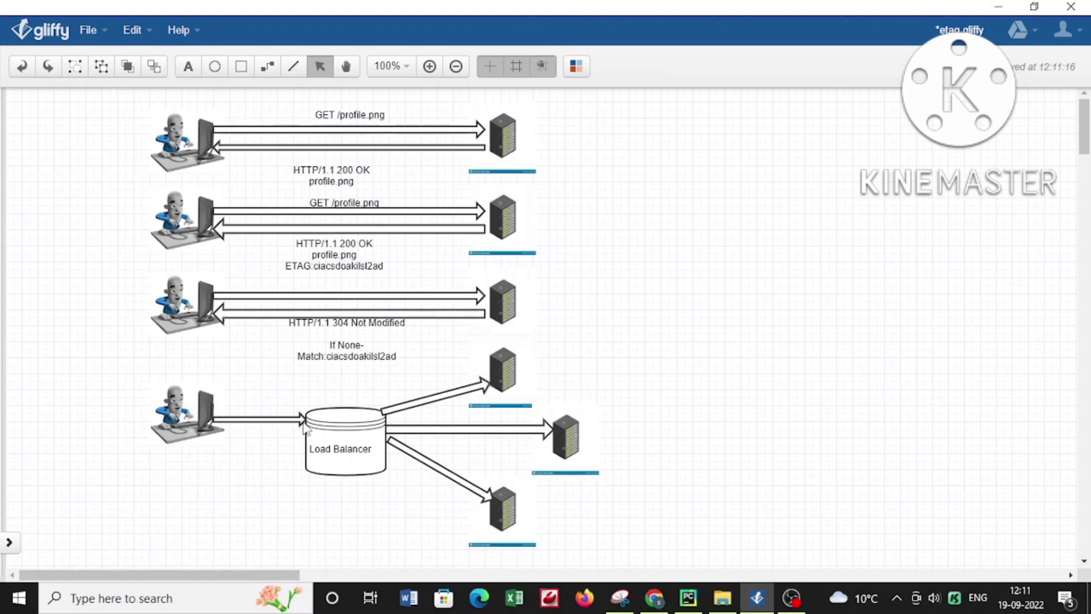
{"action": "mouse_move", "coordinate": [355, 439]}
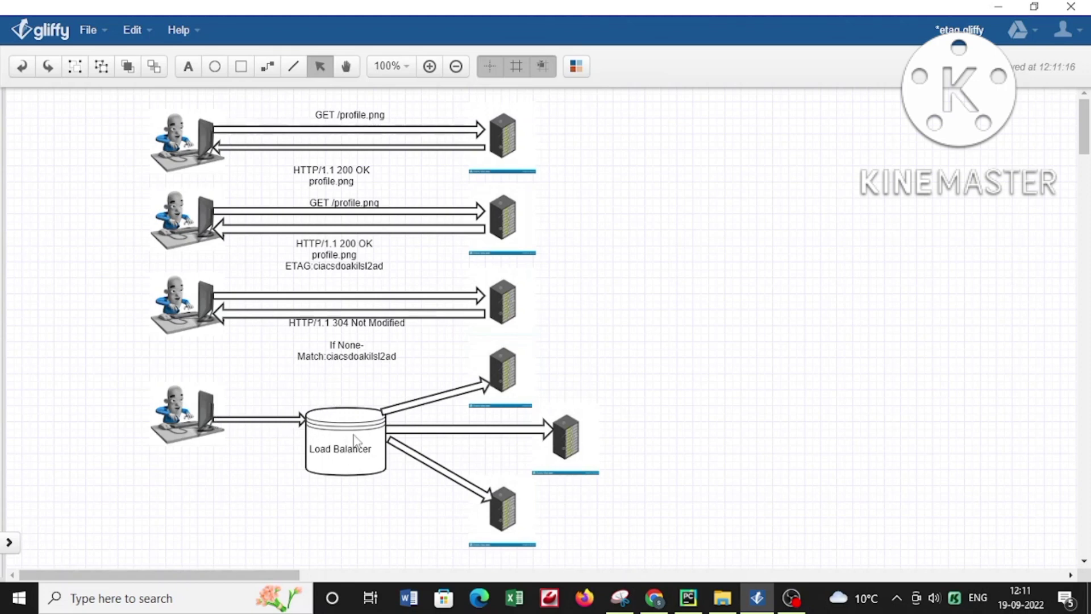
{"action": "mouse_move", "coordinate": [420, 440]}
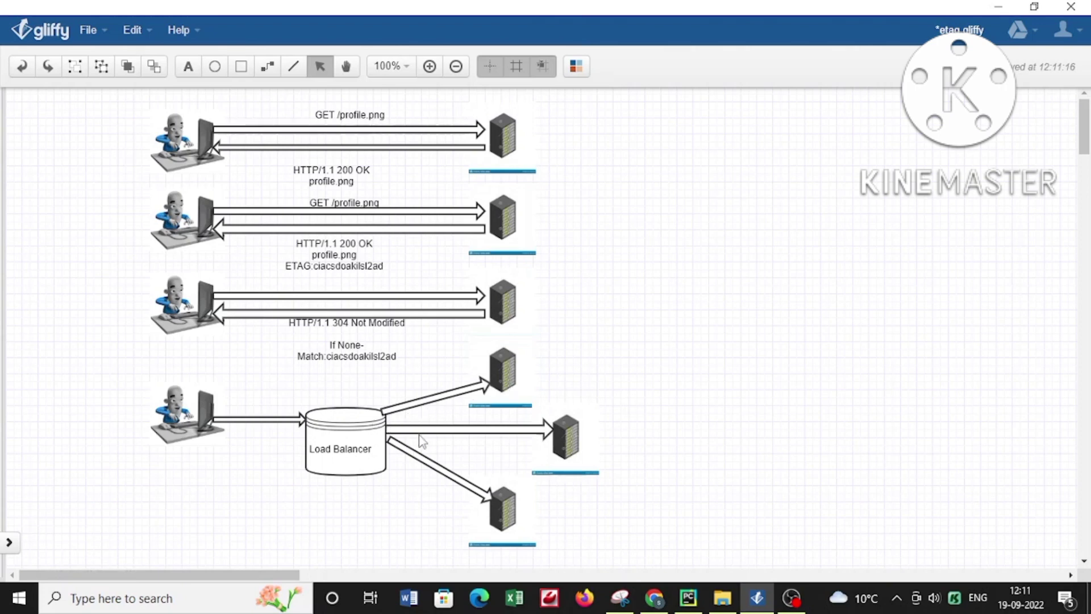
{"action": "mouse_move", "coordinate": [515, 519]}
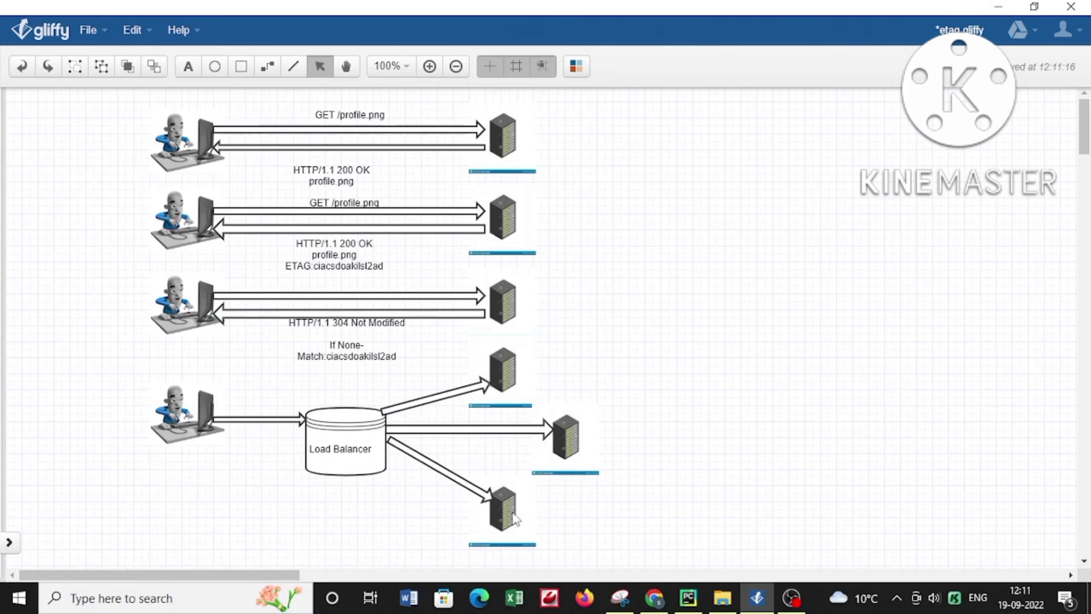
{"action": "mouse_move", "coordinate": [457, 486]}
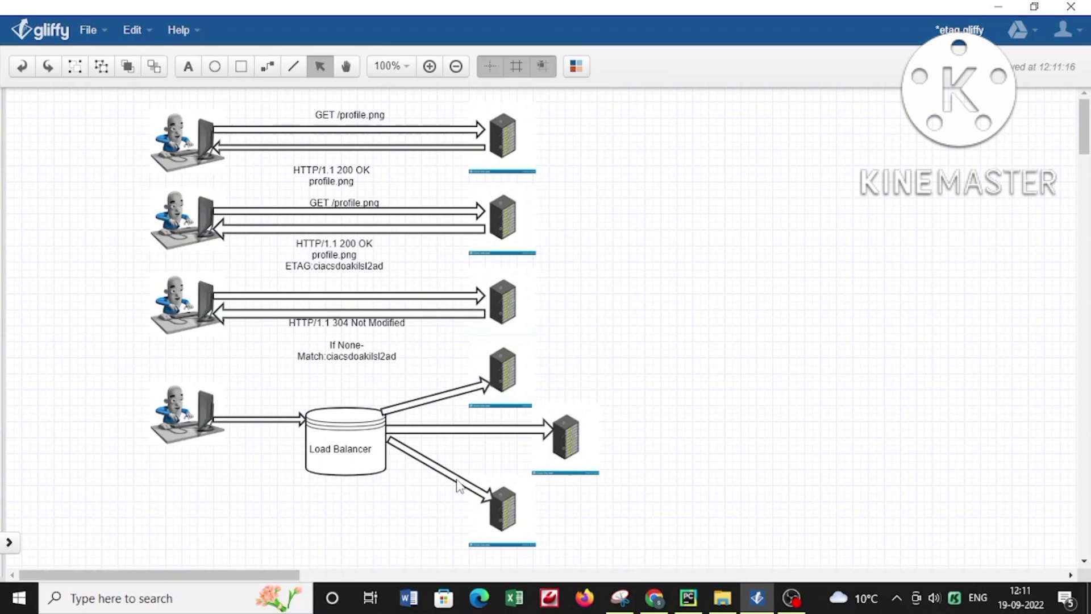
{"action": "mouse_move", "coordinate": [495, 407]}
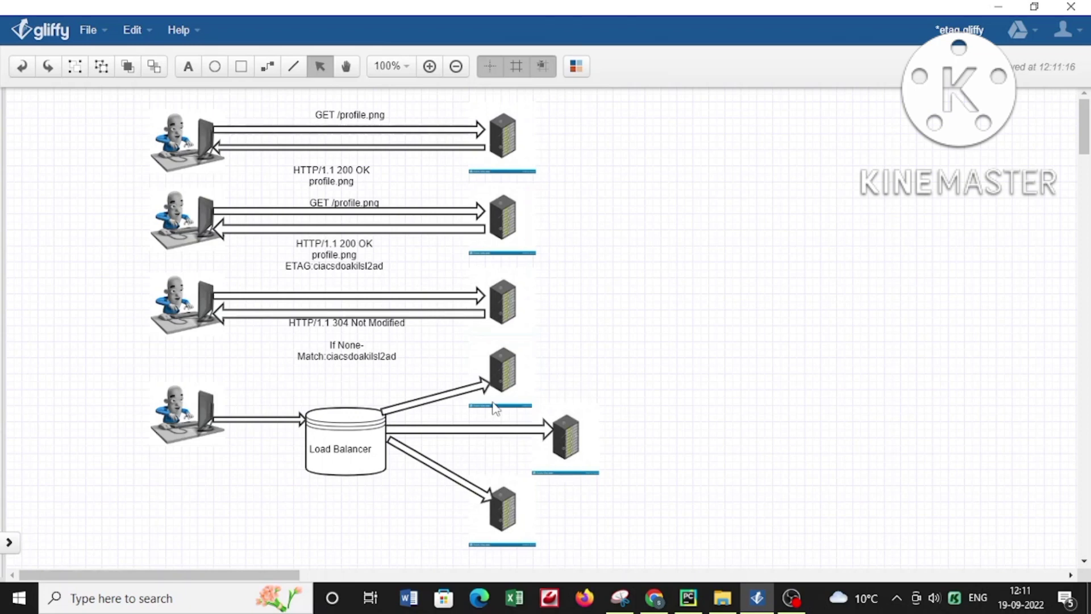
{"action": "mouse_move", "coordinate": [515, 400]}
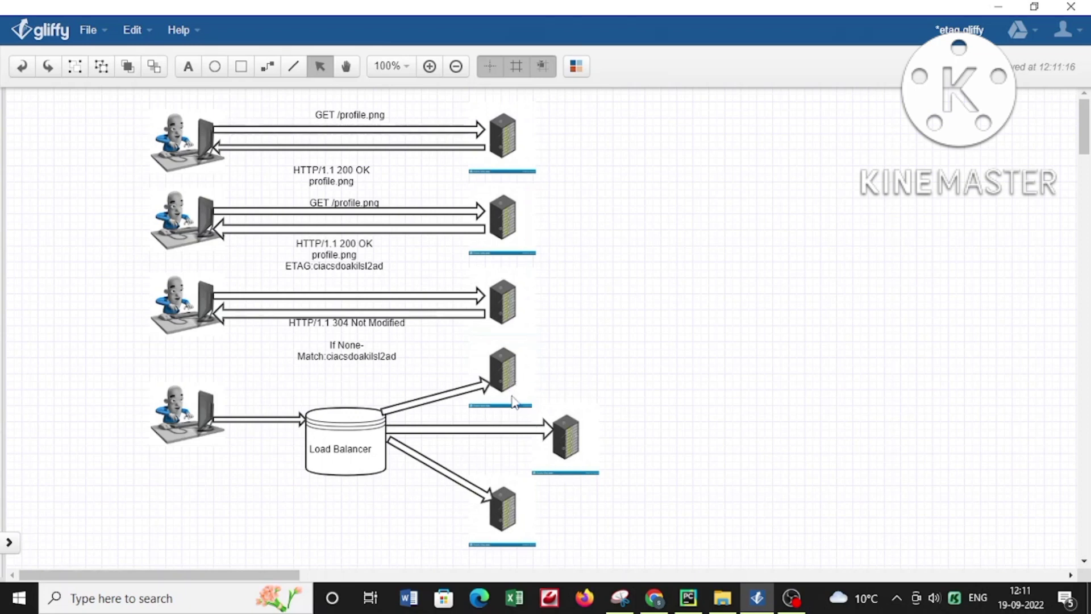
{"action": "mouse_move", "coordinate": [261, 434]}
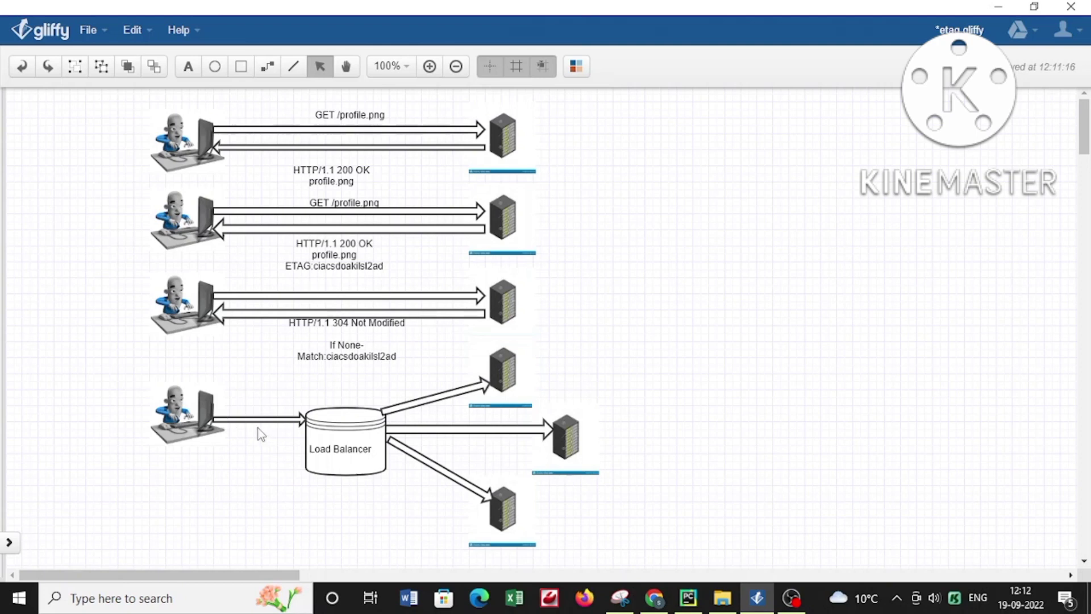
{"action": "mouse_move", "coordinate": [358, 397]}
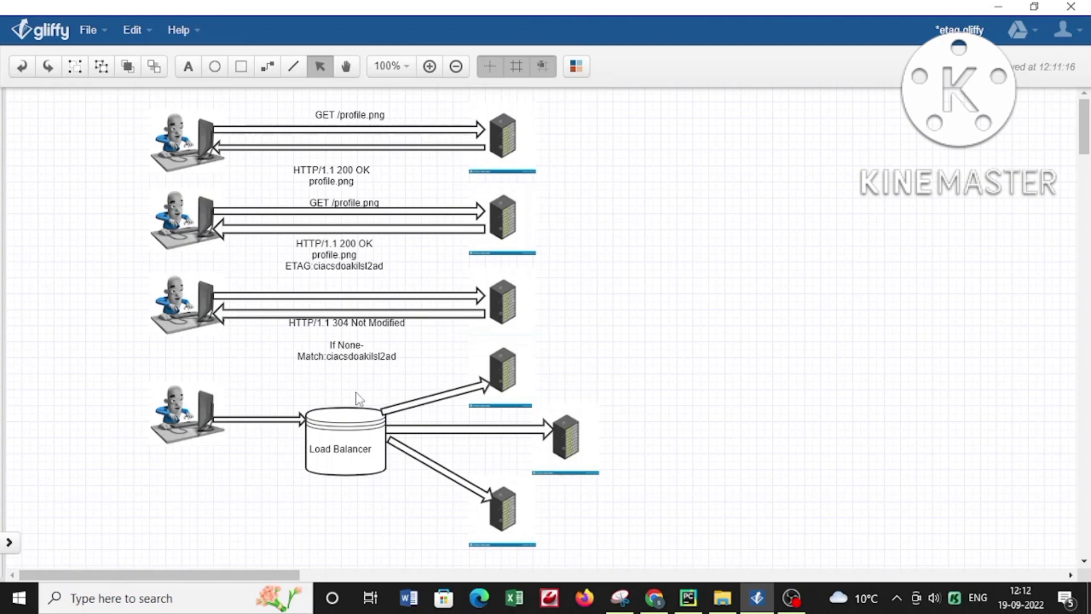
{"action": "mouse_move", "coordinate": [313, 422]}
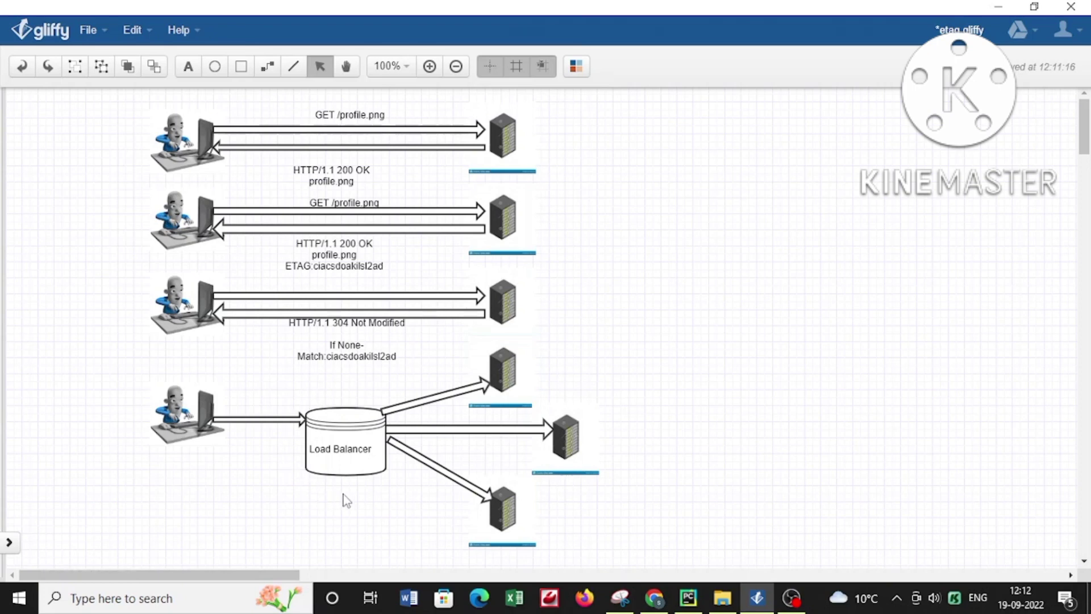
{"action": "mouse_move", "coordinate": [293, 434]}
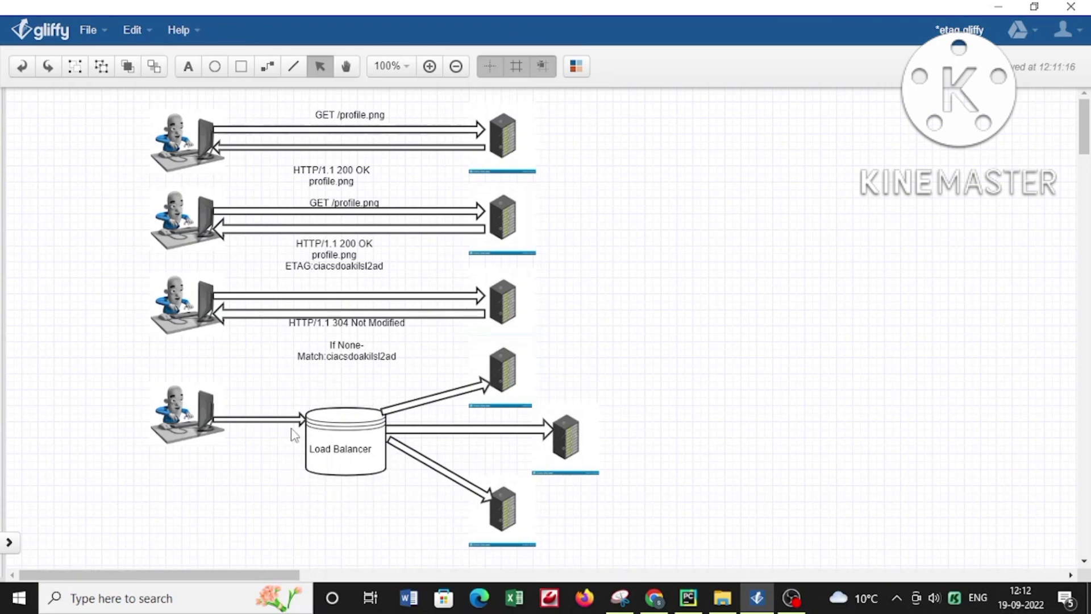
{"action": "mouse_move", "coordinate": [314, 423]}
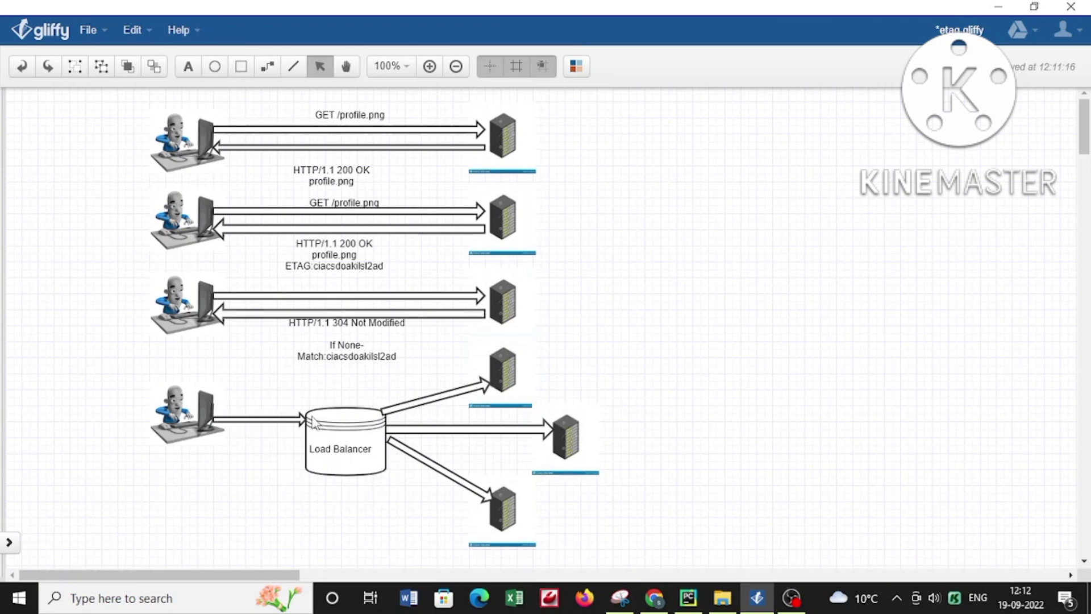
{"action": "mouse_move", "coordinate": [374, 414]}
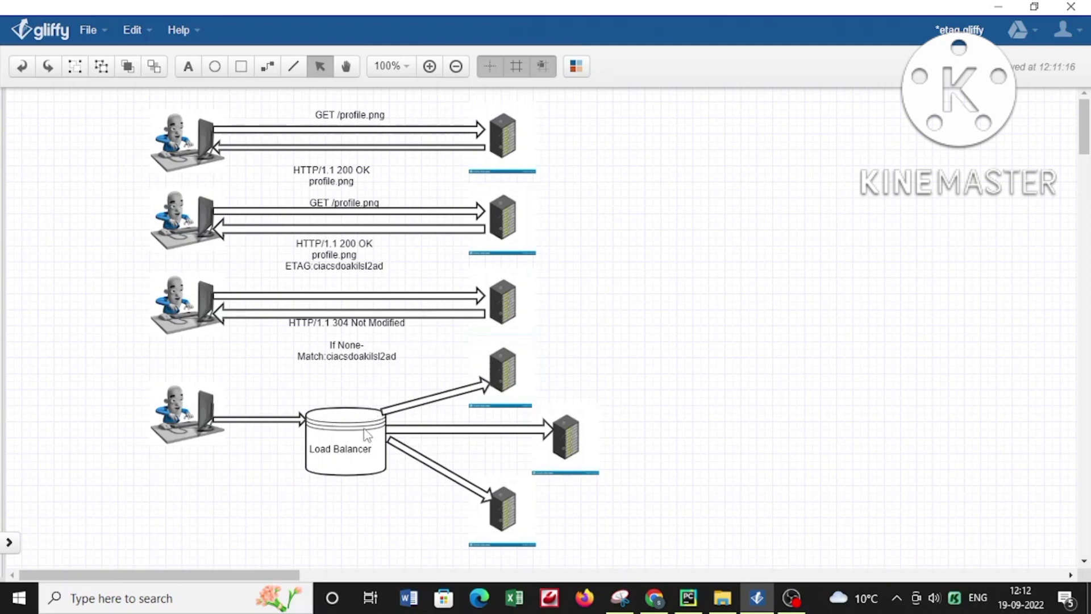
{"action": "mouse_move", "coordinate": [485, 424]}
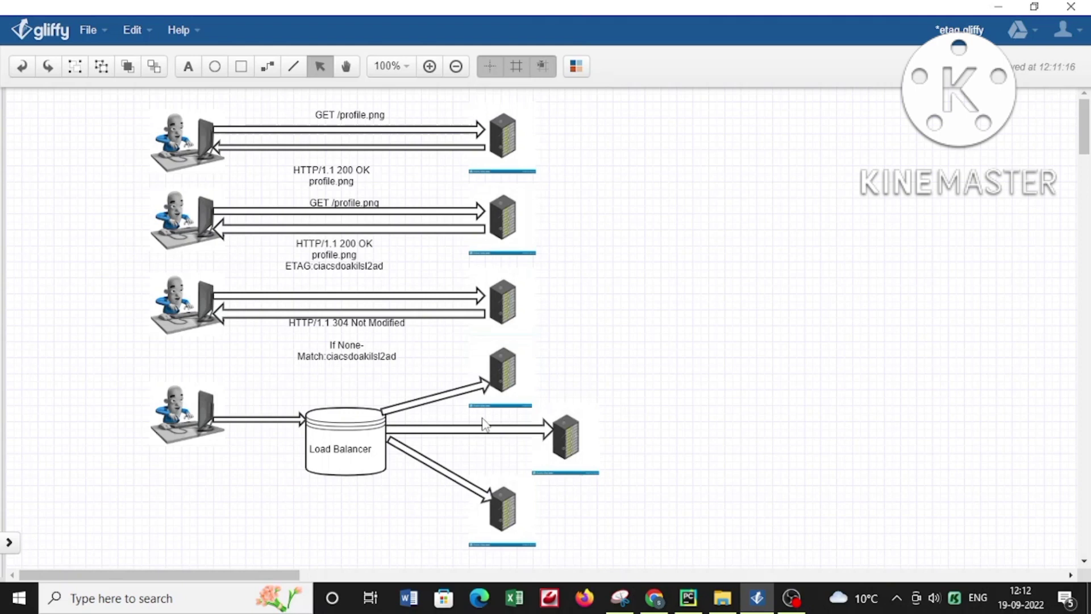
{"action": "mouse_move", "coordinate": [486, 517]}
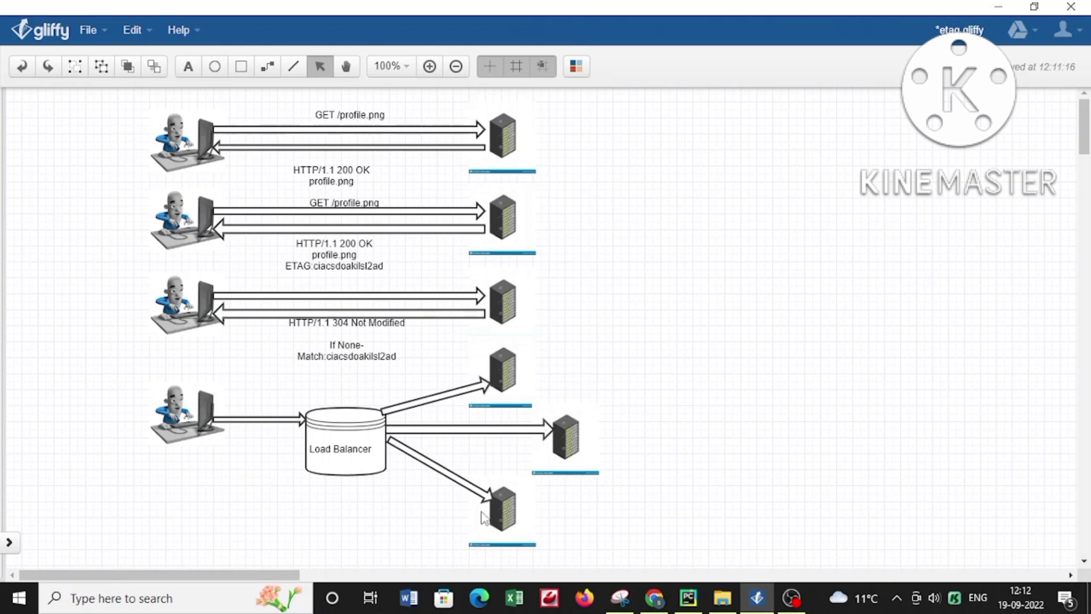
{"action": "mouse_move", "coordinate": [469, 393]}
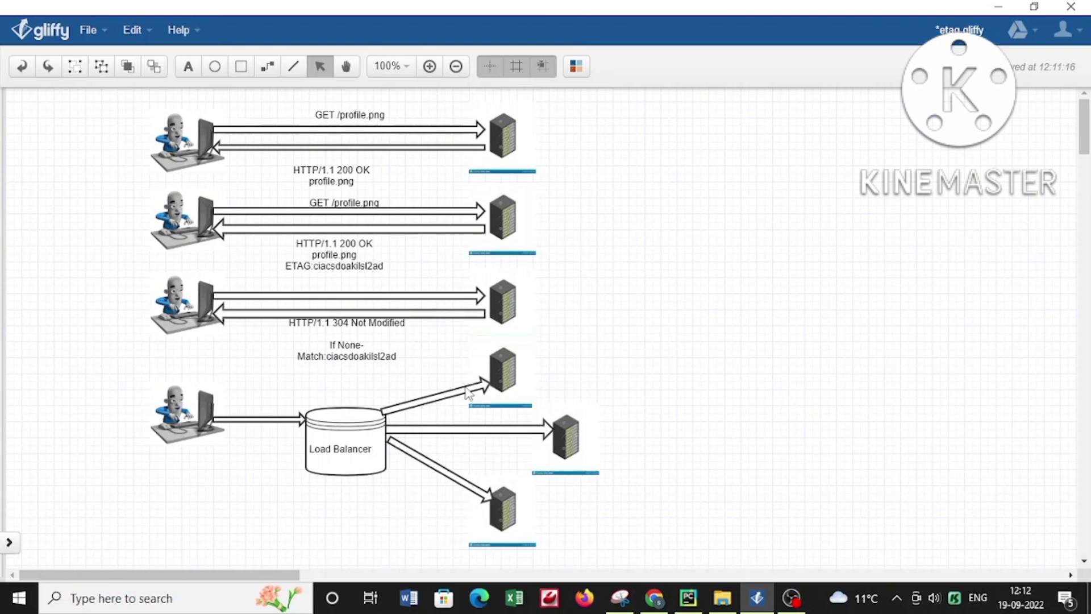
{"action": "mouse_move", "coordinate": [358, 429]}
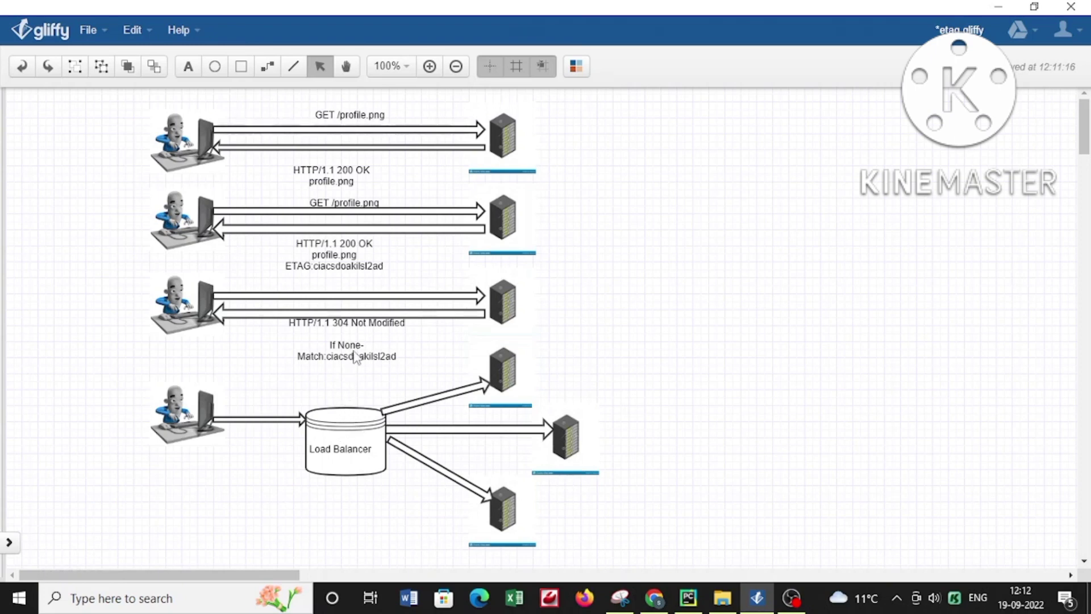
{"action": "mouse_move", "coordinate": [467, 377]}
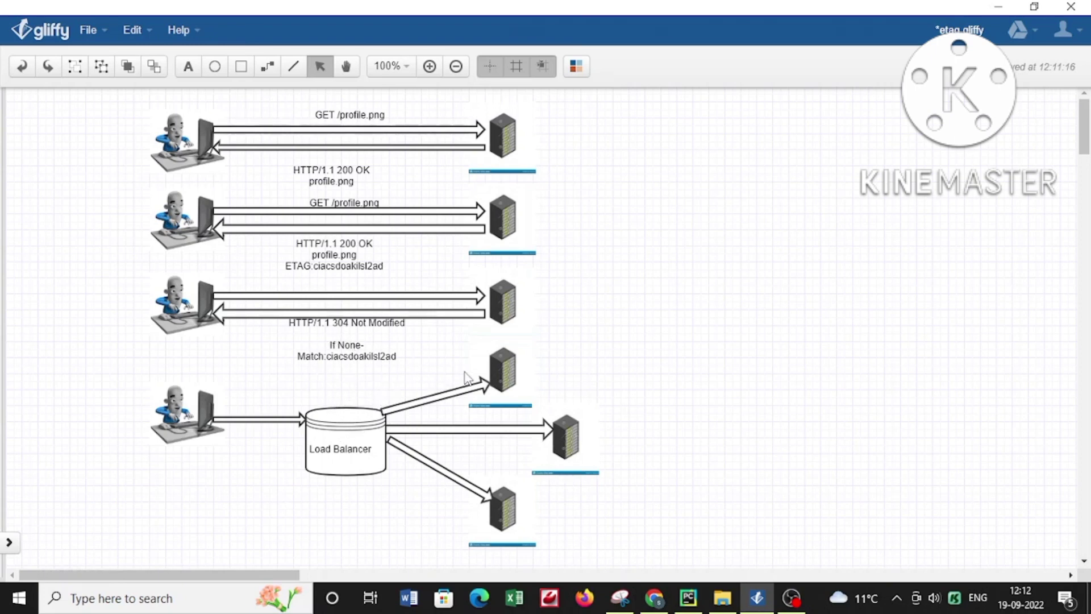
{"action": "mouse_move", "coordinate": [351, 414]}
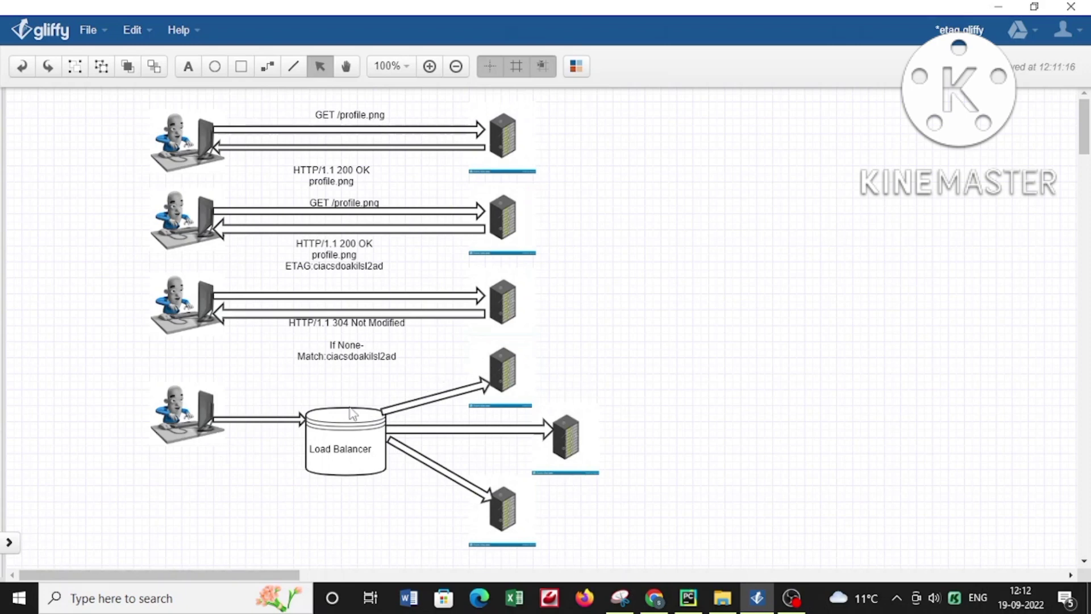
{"action": "mouse_move", "coordinate": [500, 466]}
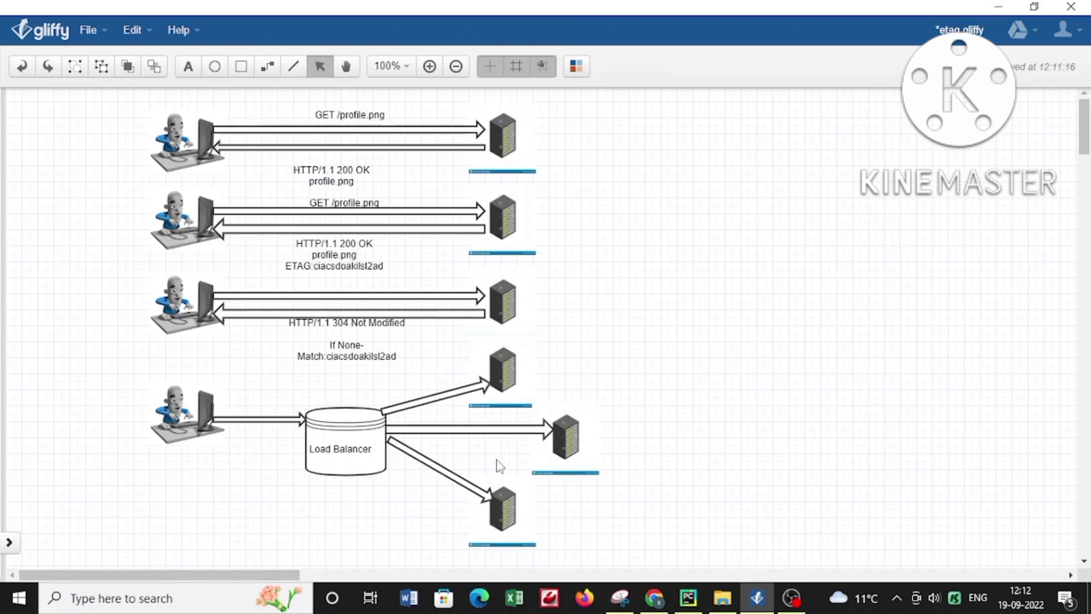
{"action": "mouse_move", "coordinate": [687, 583]}
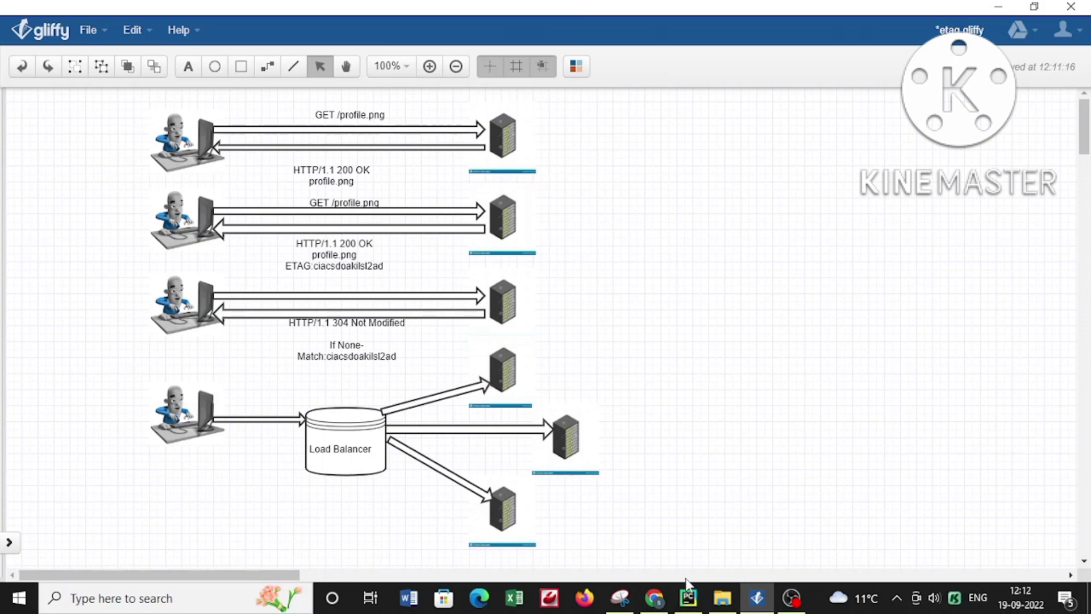
{"action": "mouse_move", "coordinate": [641, 572]}
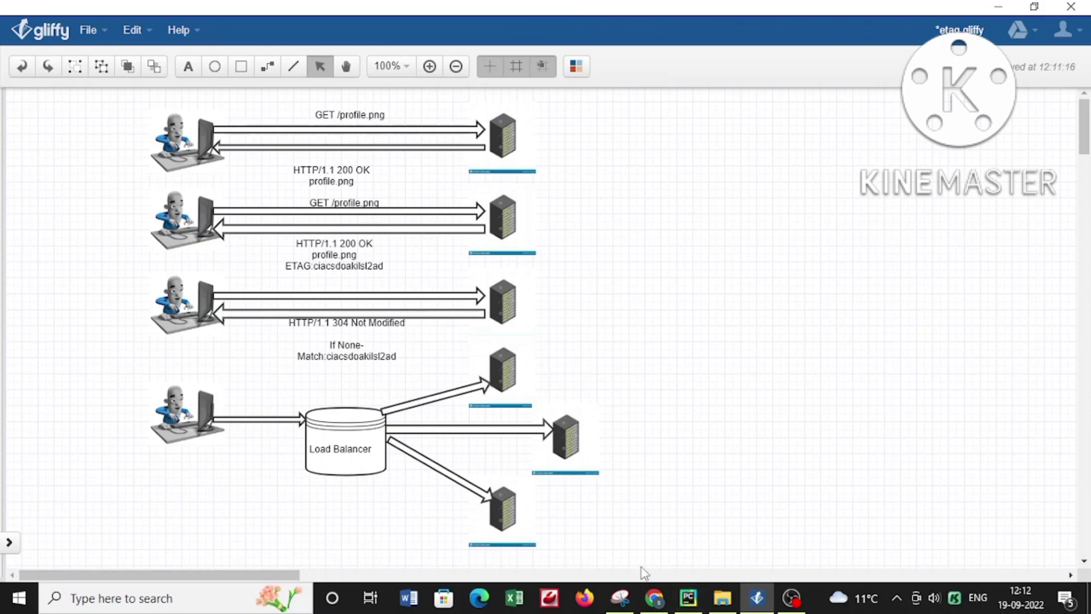
{"action": "mouse_move", "coordinate": [686, 598]}
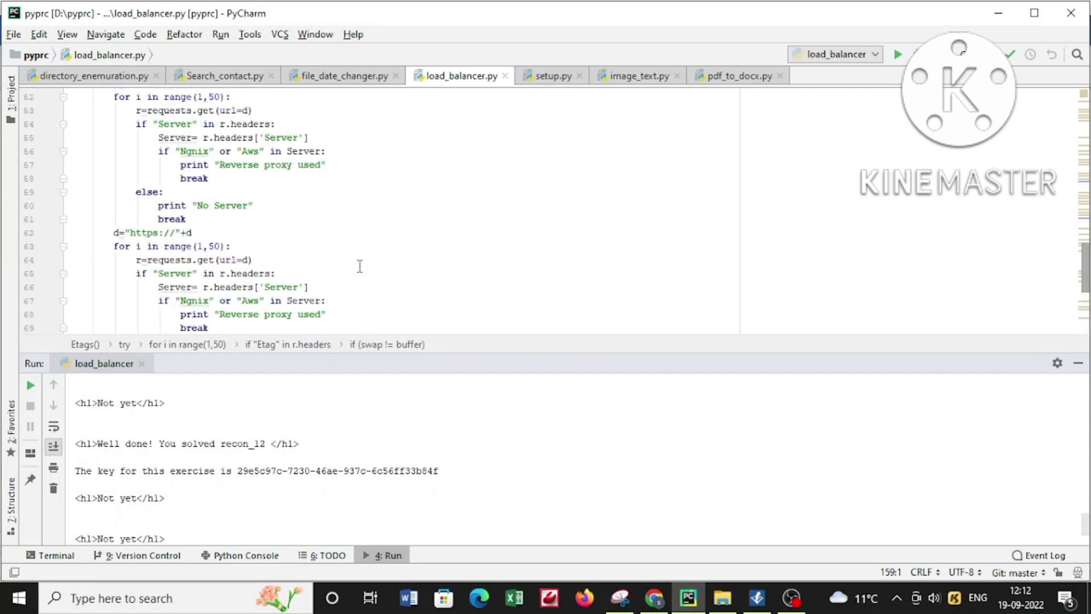
Enter hackerone.com at the domain prompt to detect its DNS load balancer.
{"action": "scroll", "scroll_direction": "up", "scroll_amount": 3}
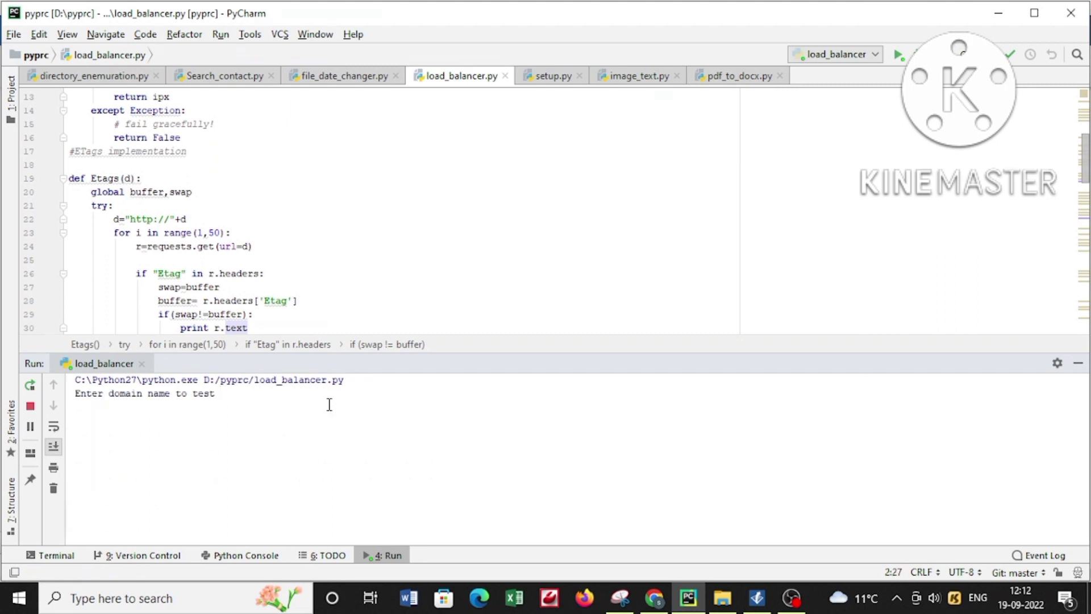
{"action": "type", "text": "he"}
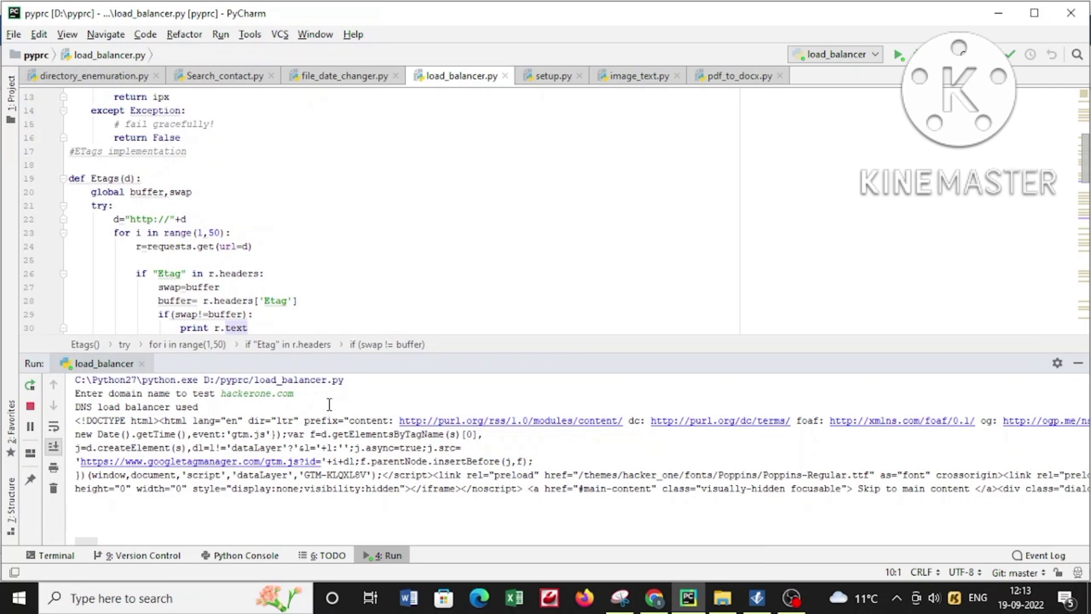
{"action": "scroll", "scroll_direction": "down", "scroll_amount": 3}
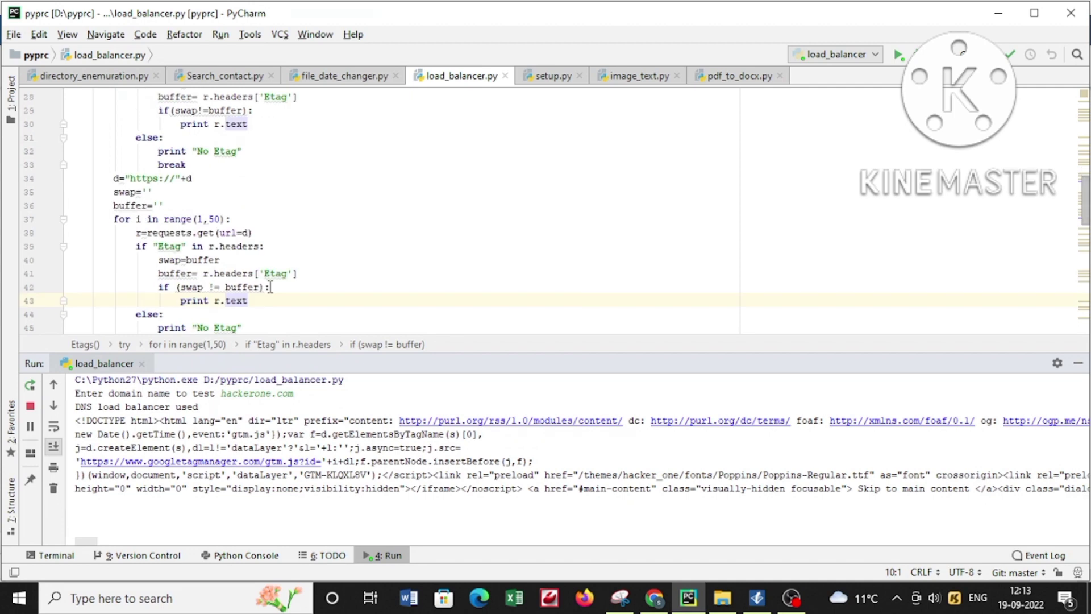
{"action": "scroll", "scroll_direction": "down", "scroll_amount": 3}
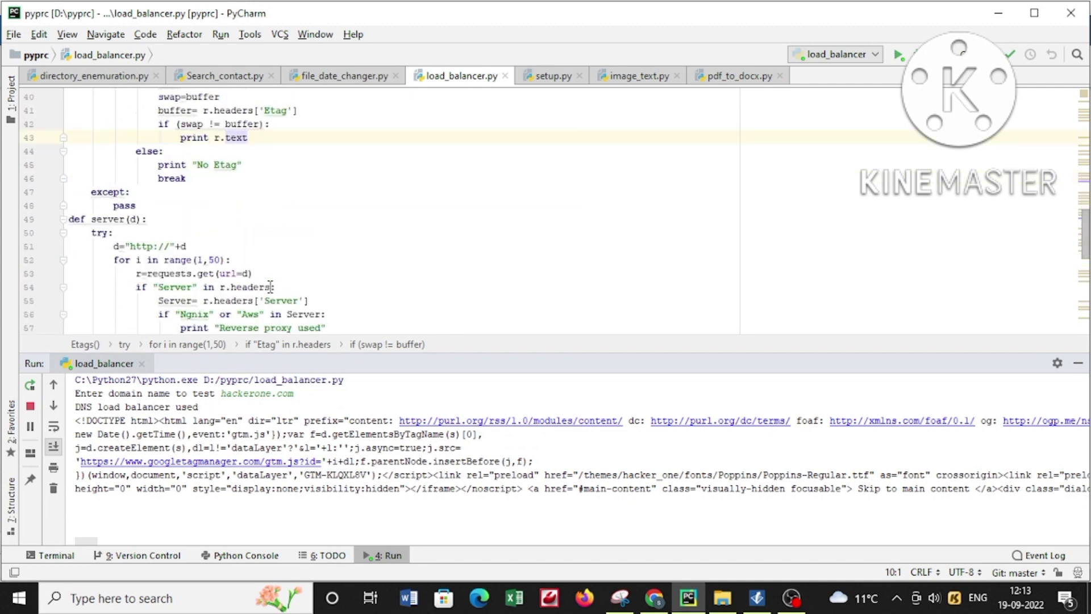
{"action": "scroll", "scroll_direction": "down", "scroll_amount": 3}
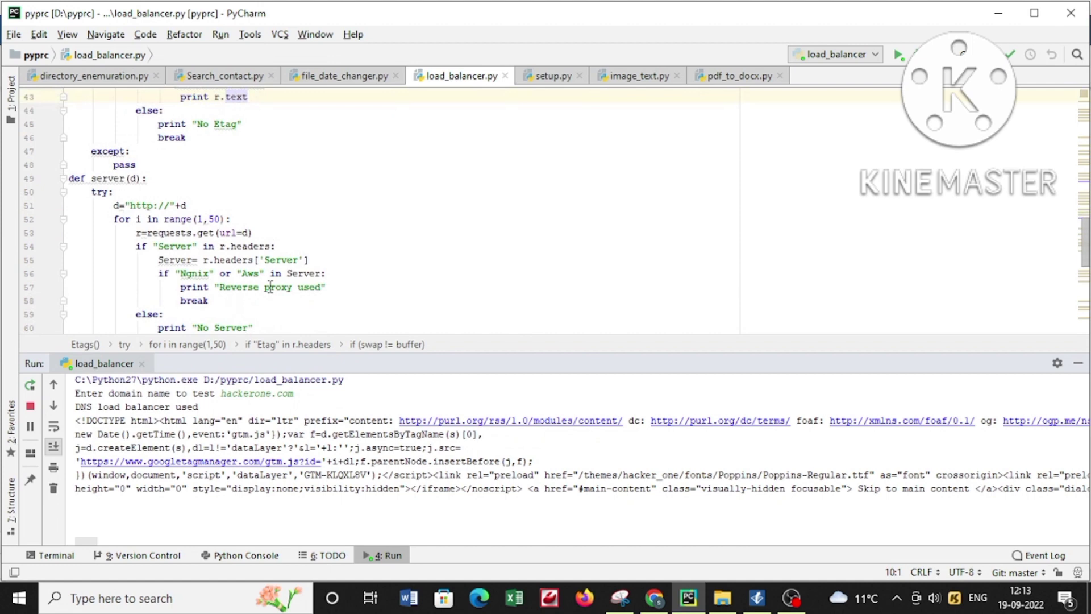
{"action": "scroll", "scroll_direction": "up", "scroll_amount": 3}
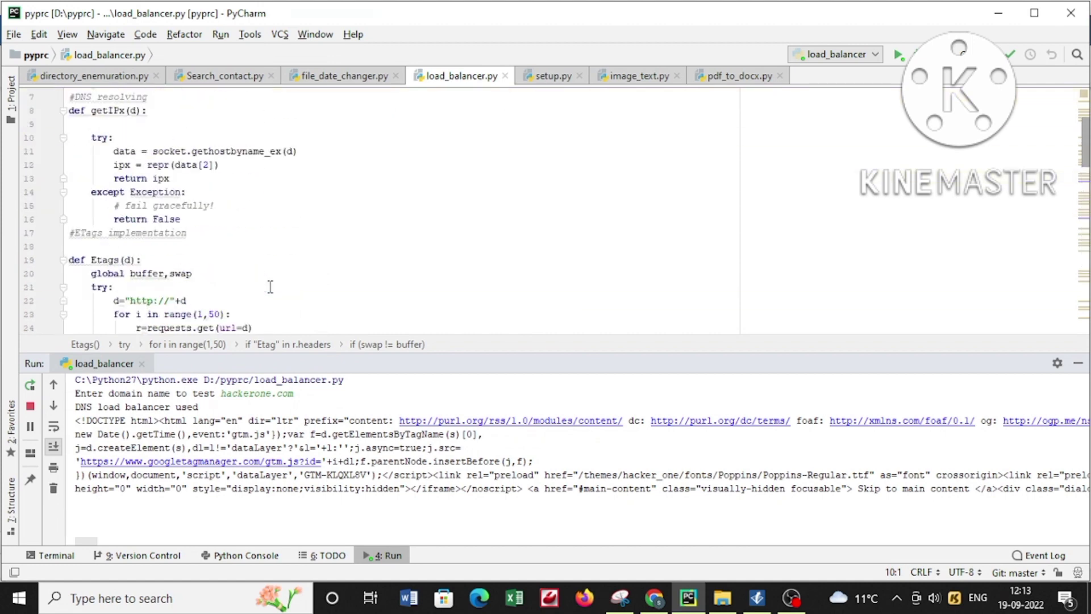
{"action": "scroll", "scroll_direction": "down", "scroll_amount": 3}
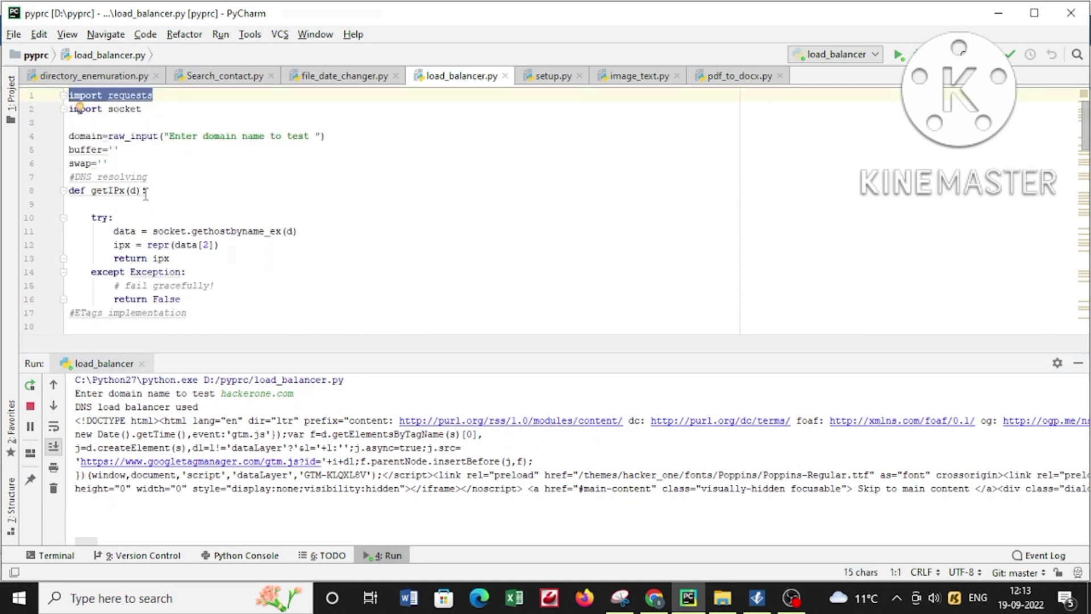
{"action": "scroll", "scroll_direction": "down", "scroll_amount": 3}
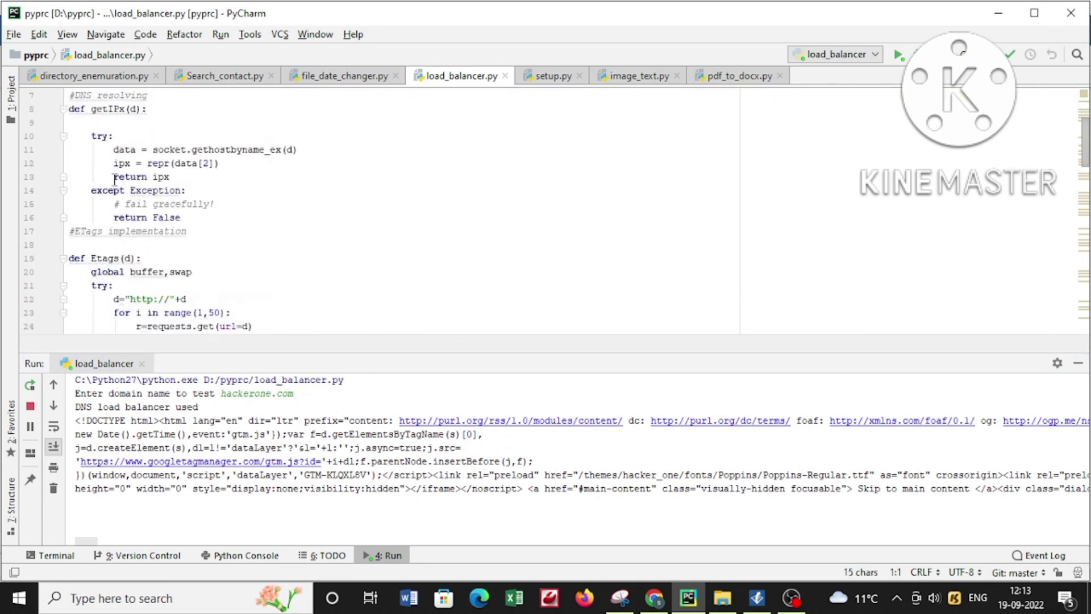
{"action": "mouse_move", "coordinate": [167, 231]}
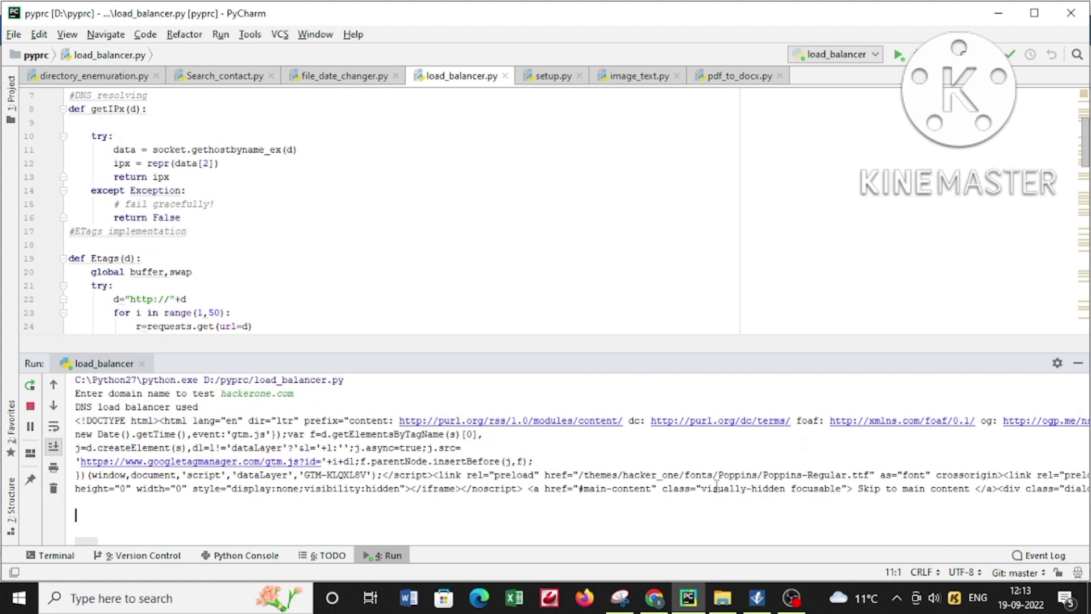
{"action": "mouse_move", "coordinate": [469, 488]}
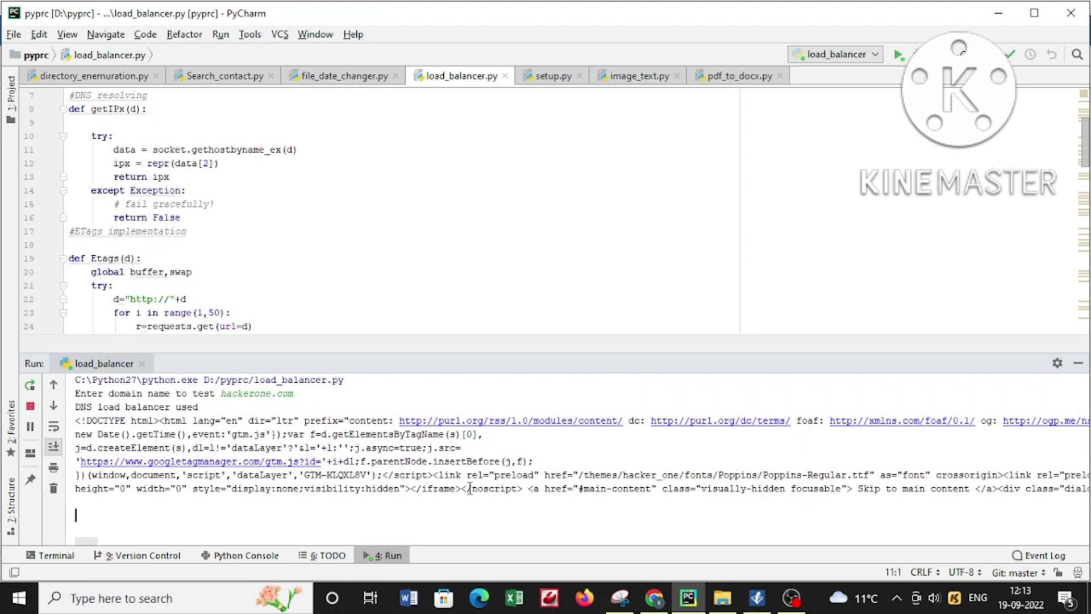
{"action": "scroll", "scroll_direction": "down", "scroll_amount": 3}
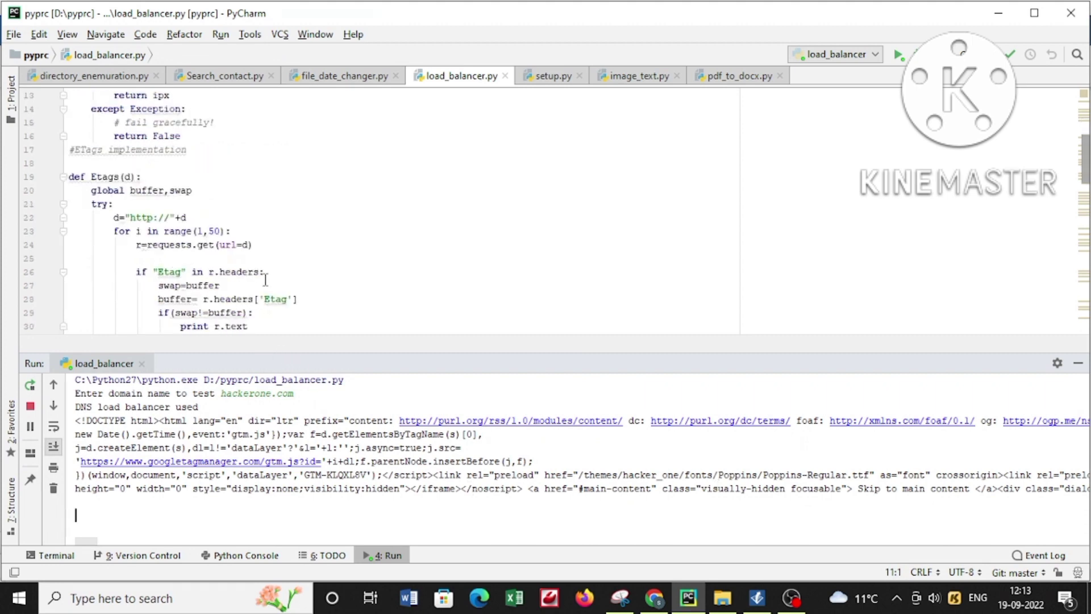
{"action": "scroll", "scroll_direction": "down", "scroll_amount": 3}
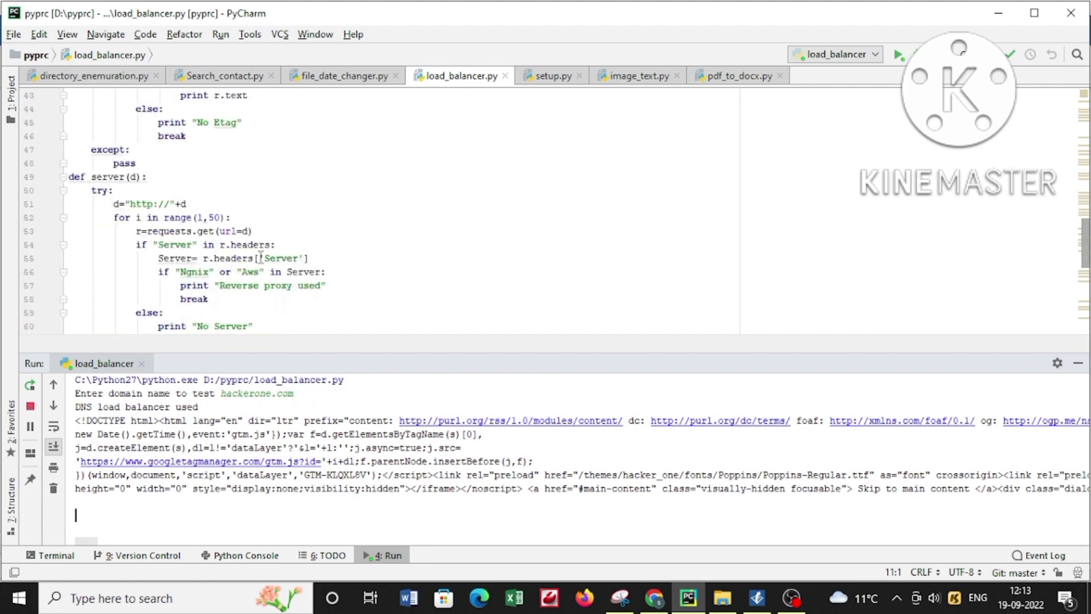
{"action": "scroll", "scroll_direction": "down", "scroll_amount": 3}
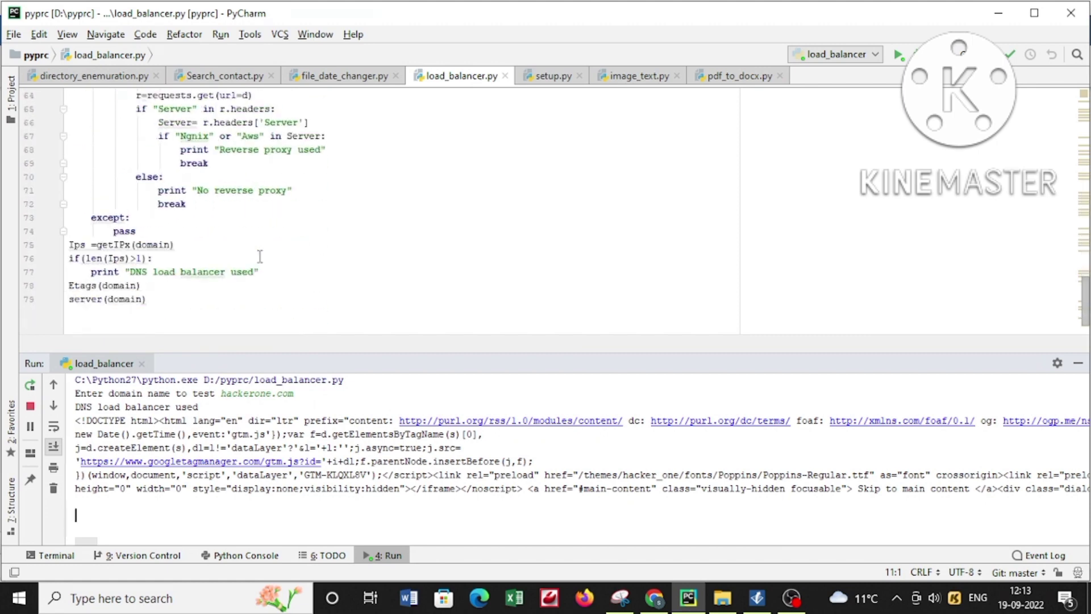
{"action": "scroll", "scroll_direction": "down", "scroll_amount": 3}
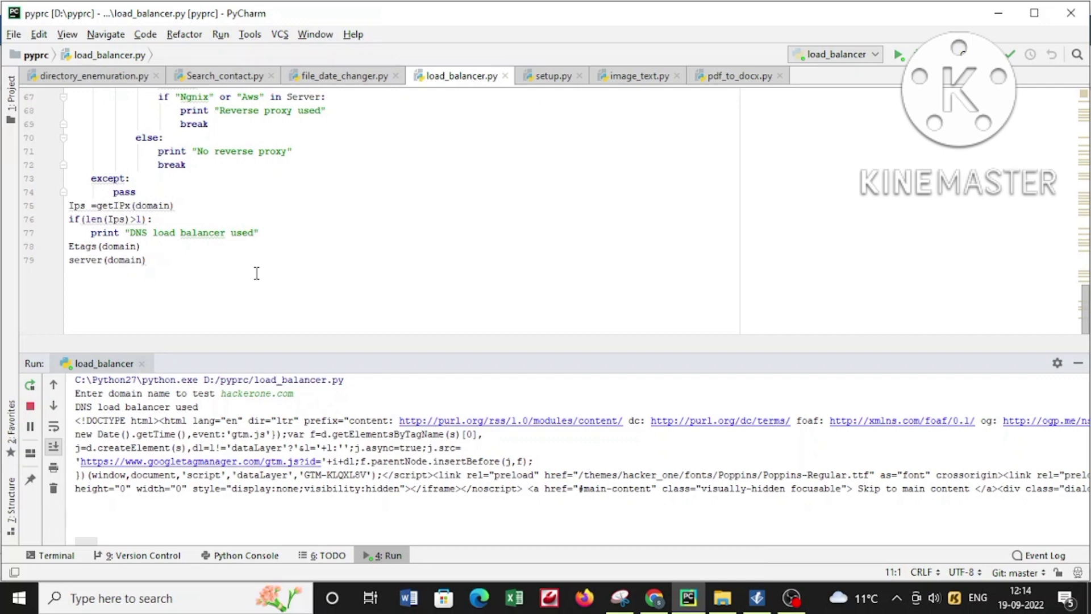
{"action": "mouse_move", "coordinate": [358, 370]}
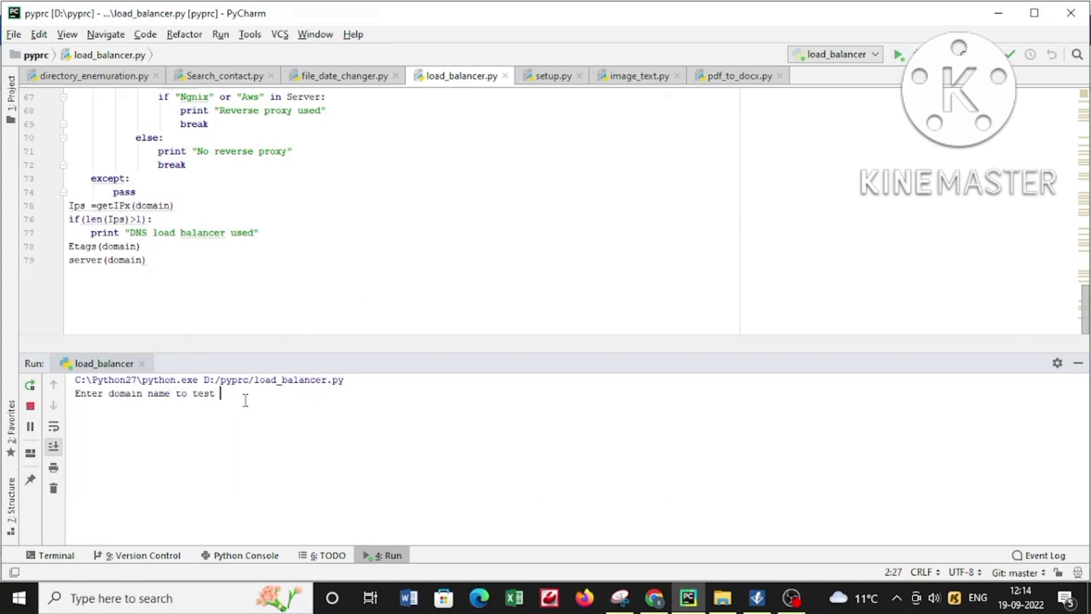
Enter balancer.hackycorp.com at the prompt and reveal the printed recon_12 key.
{"action": "type", "text": "balancer.hackycorp.c"}
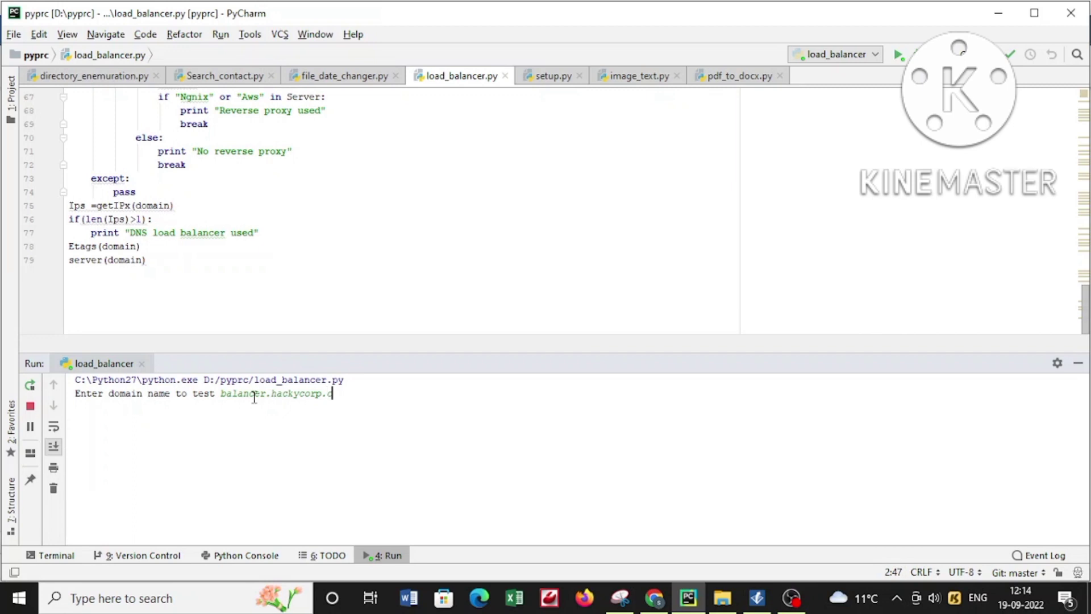
{"action": "key", "text": "Return"}
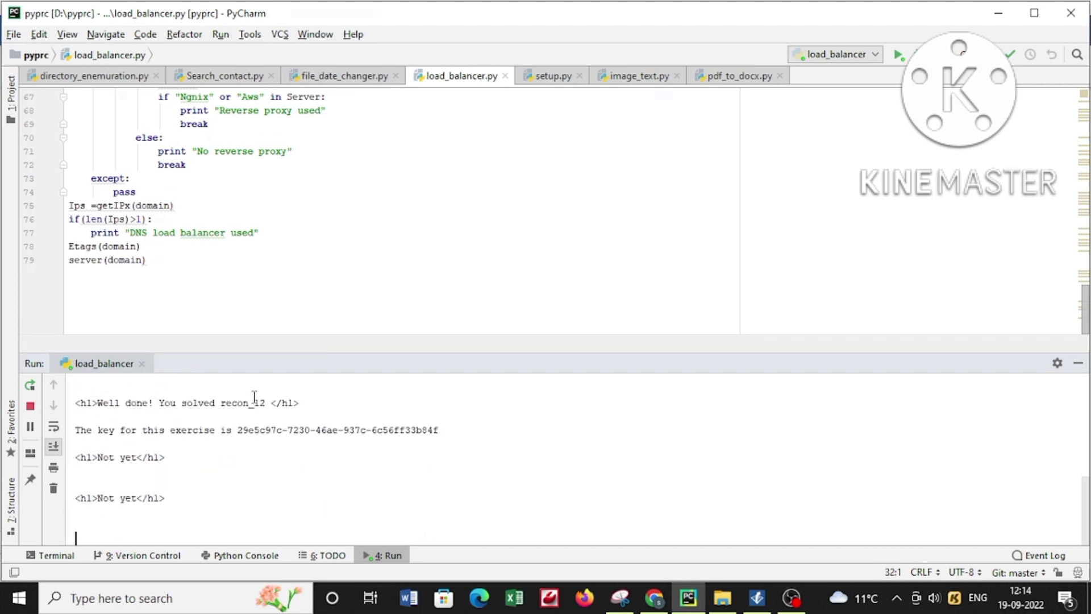
{"action": "scroll", "scroll_direction": "down", "scroll_amount": 3}
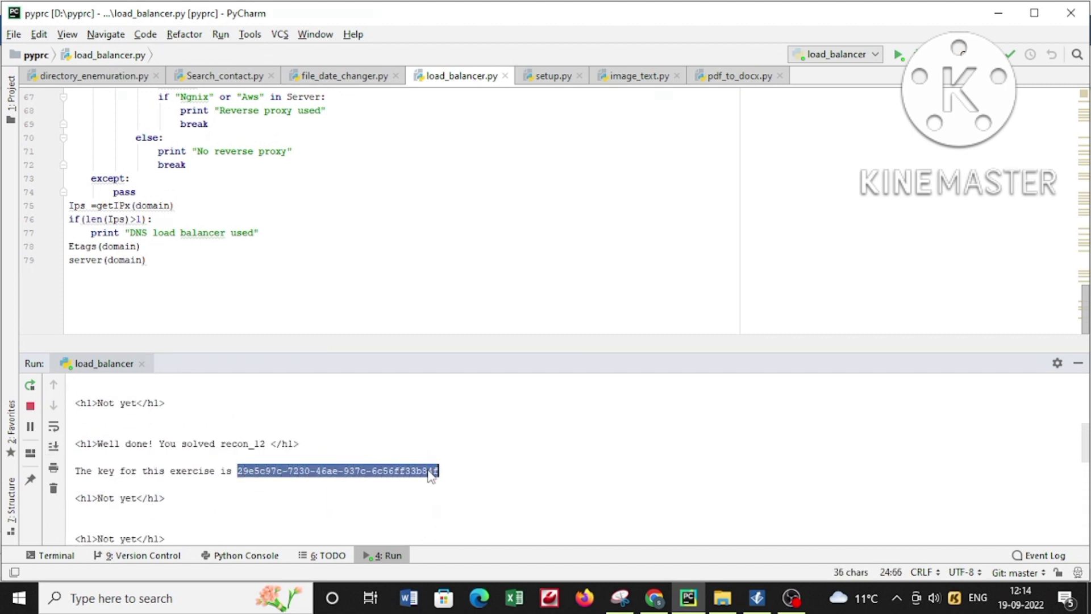
{"action": "mouse_move", "coordinate": [653, 597]}
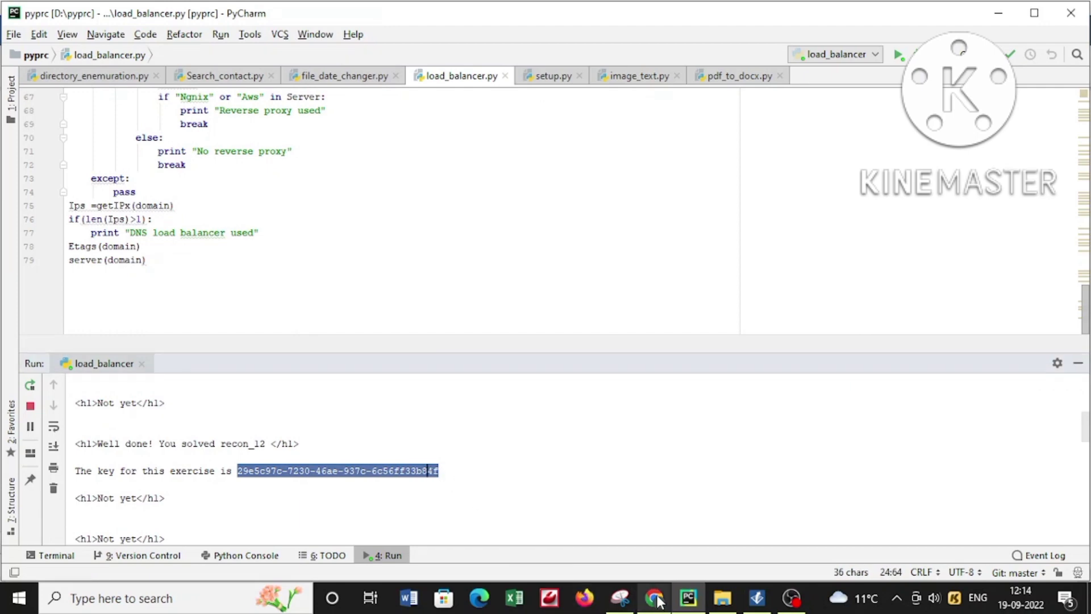
{"action": "left_click", "coordinate": [652, 598]}
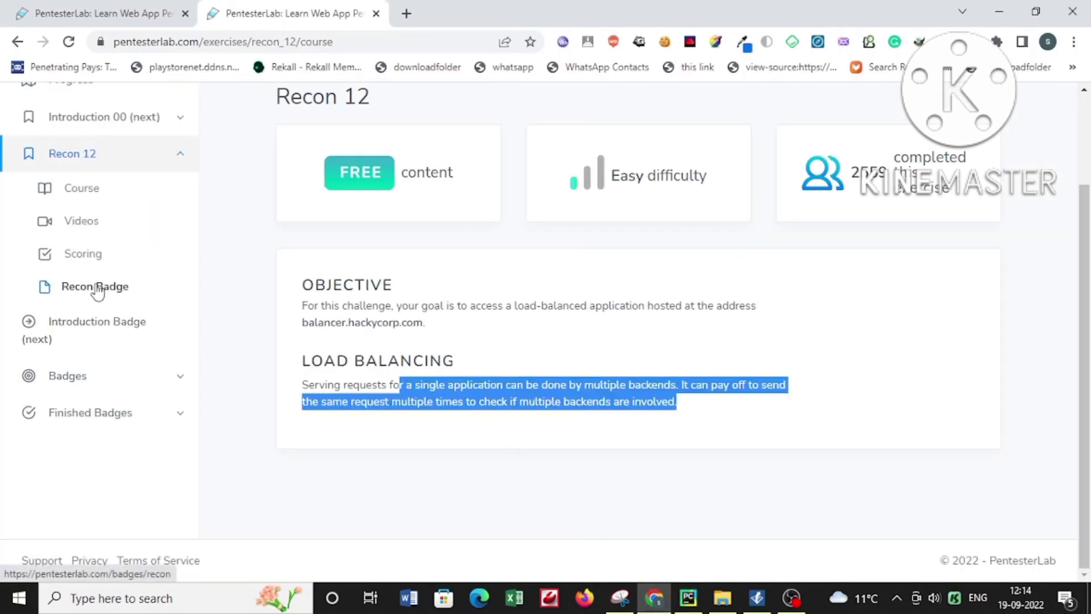
{"action": "left_click", "coordinate": [94, 287]}
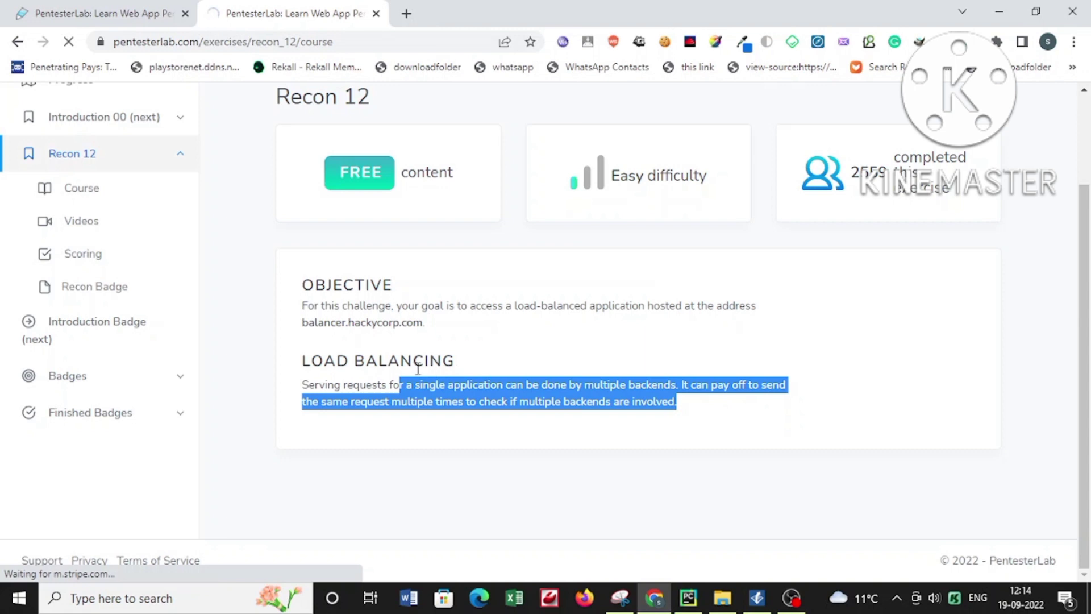
{"action": "left_click", "coordinate": [81, 253]}
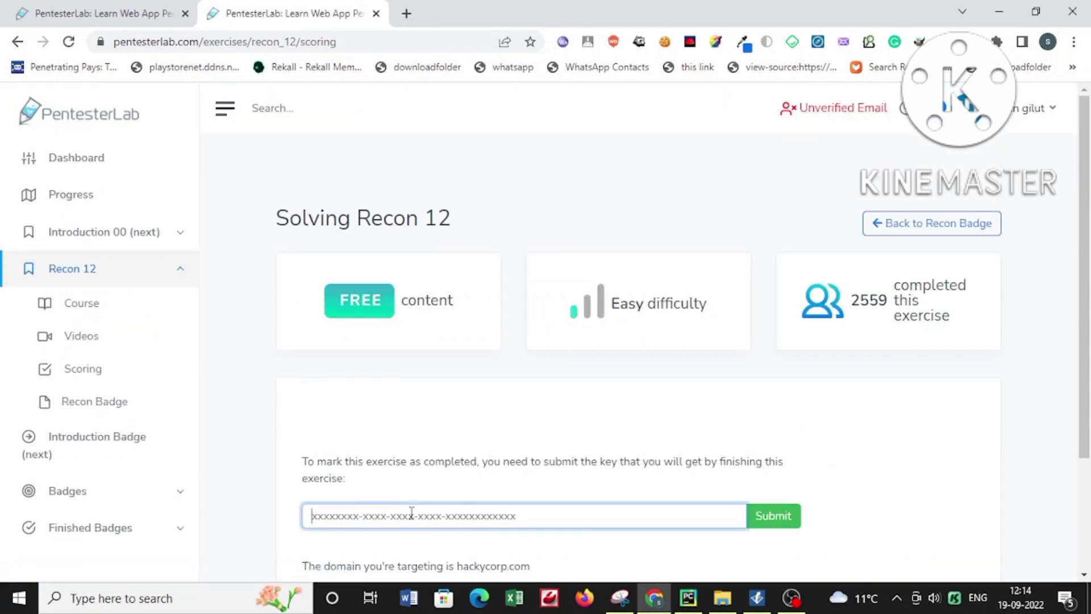
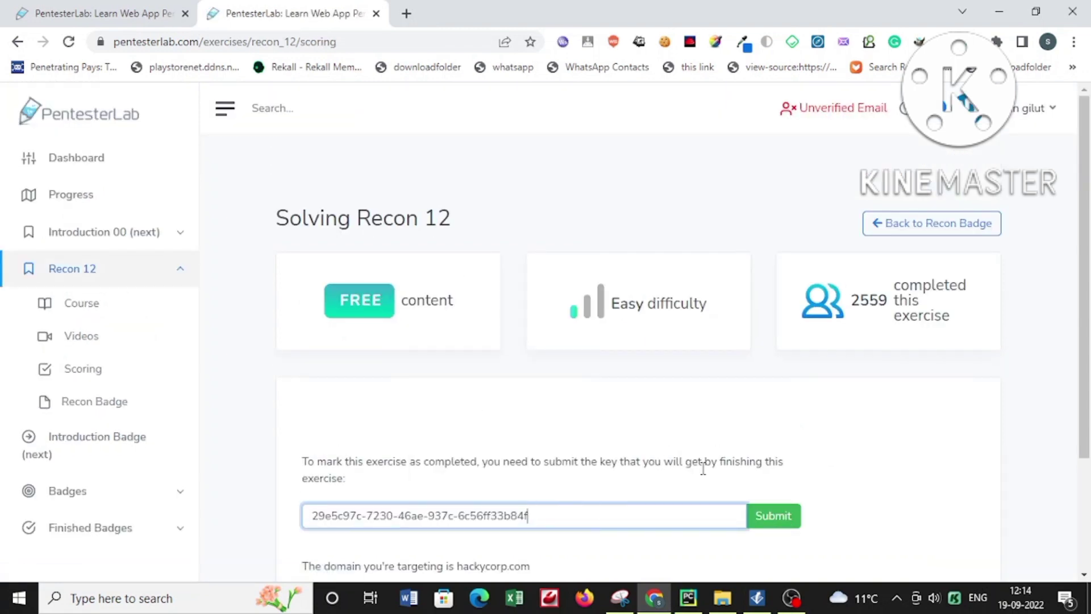
{"action": "left_click", "coordinate": [773, 516]}
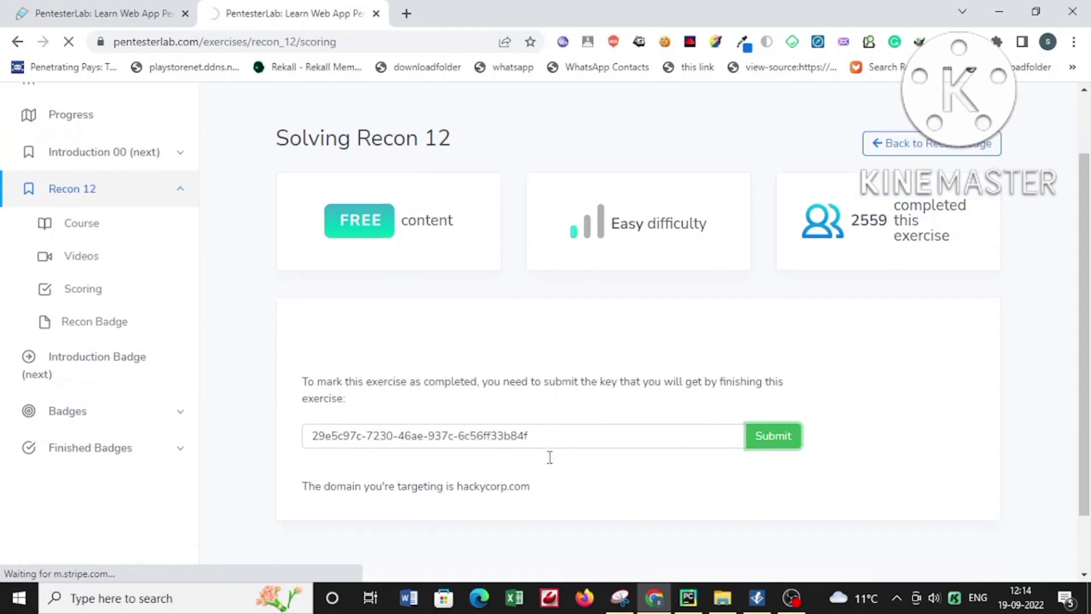
{"action": "left_click", "coordinate": [773, 435]}
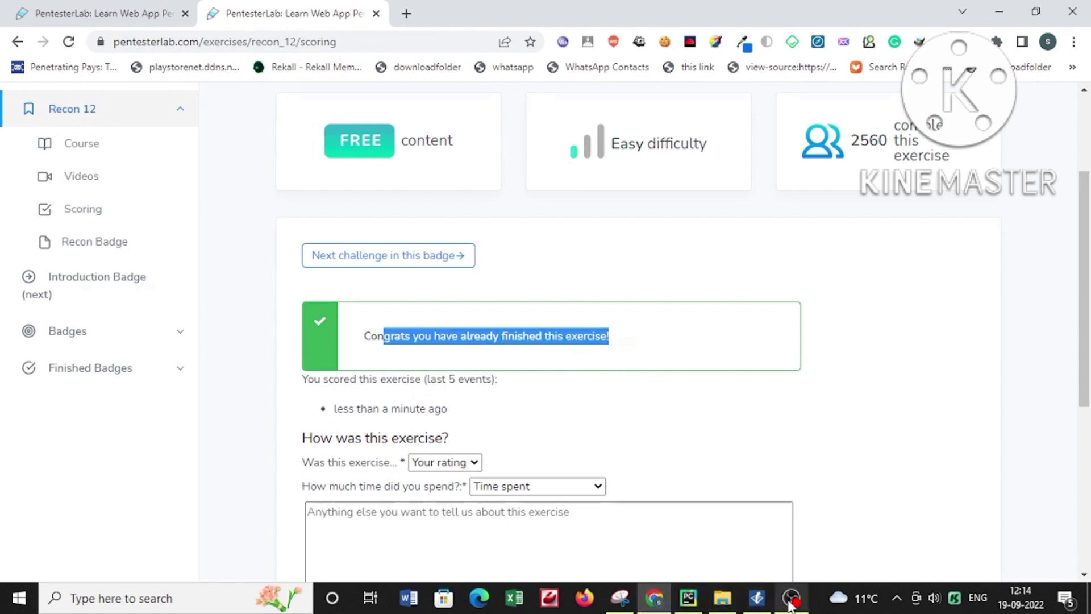
{"action": "mouse_move", "coordinate": [654, 598]}
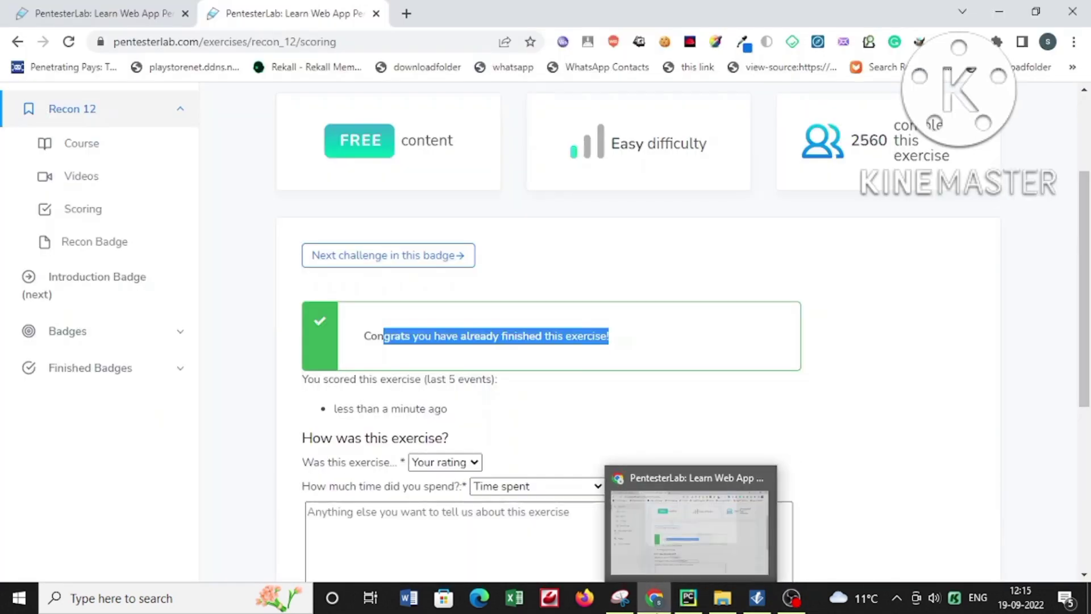